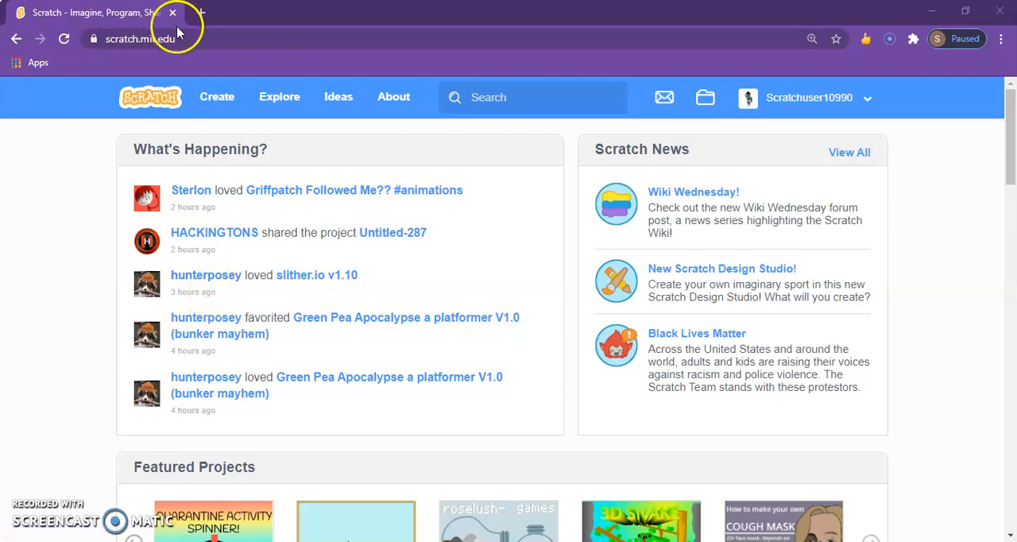
Open a new untitled project from the Create button on the Scratch home page
left_click(139, 38)
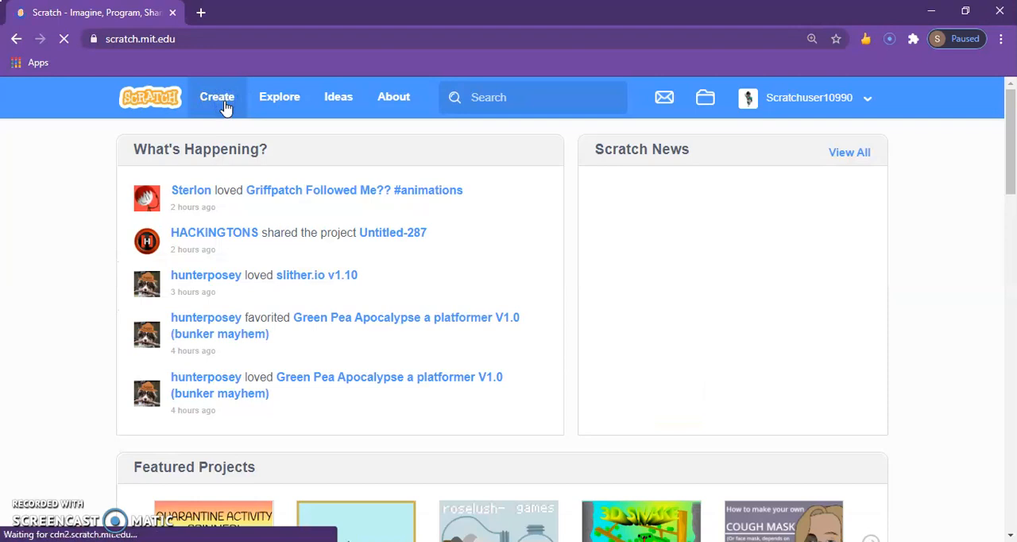
left_click(216, 97)
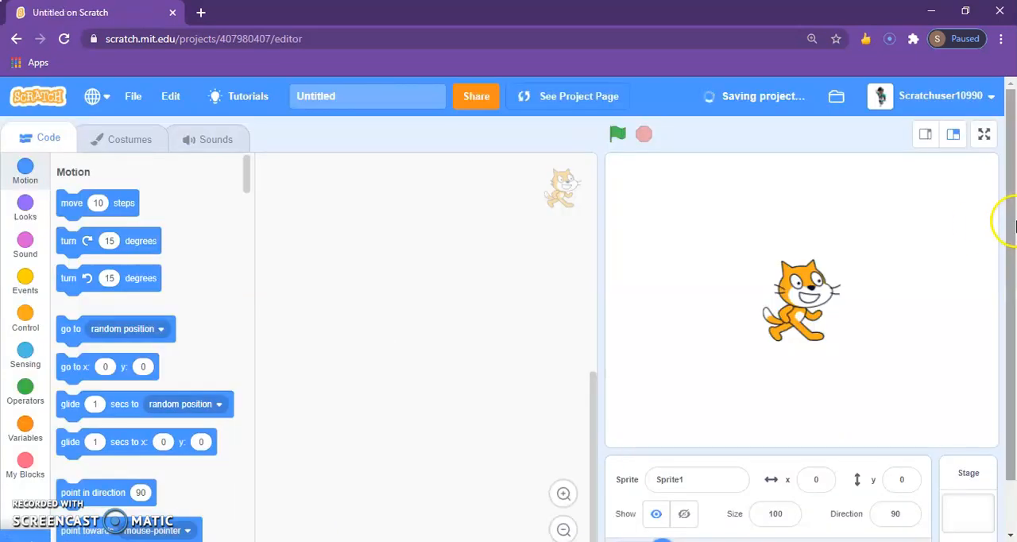
Delete the cat sprite, add the Space 'Stars' backdrop, and delete blank backdrop1
scroll("down", 3)
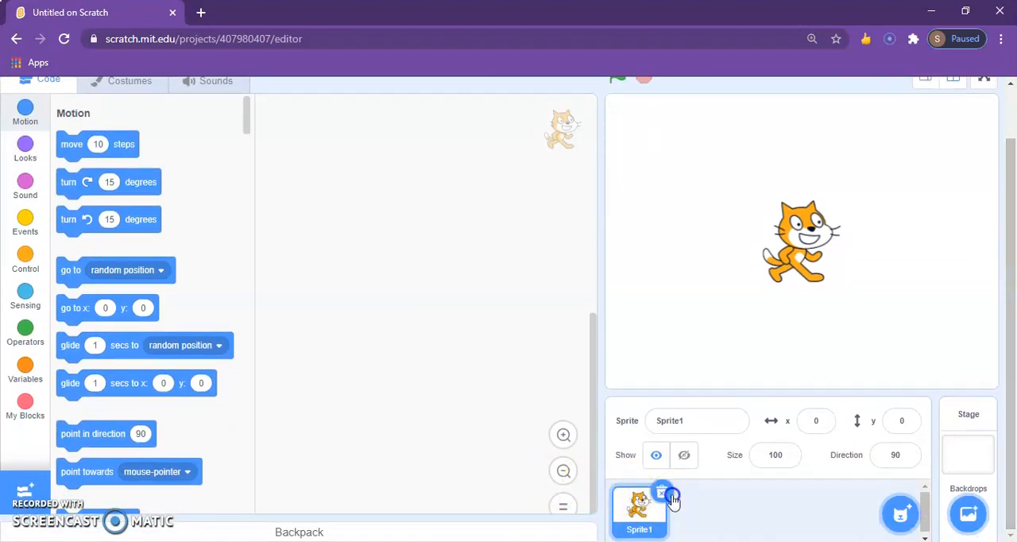
left_click(968, 441)
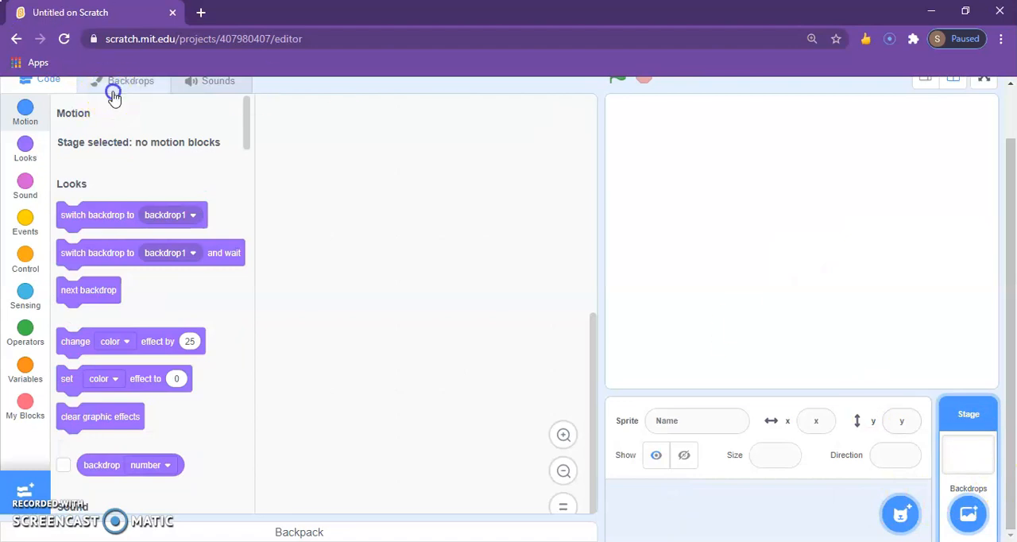
left_click(131, 80)
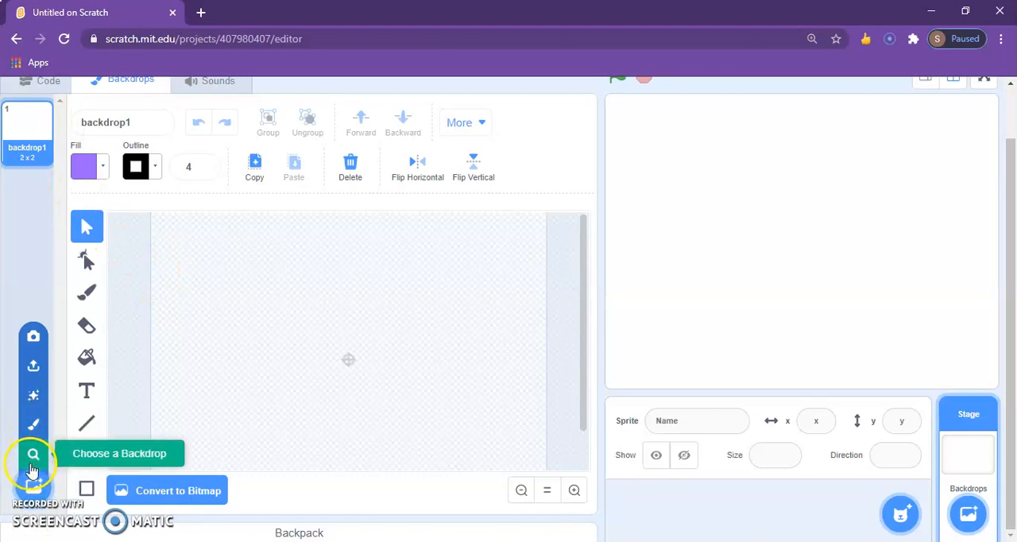
left_click(33, 452)
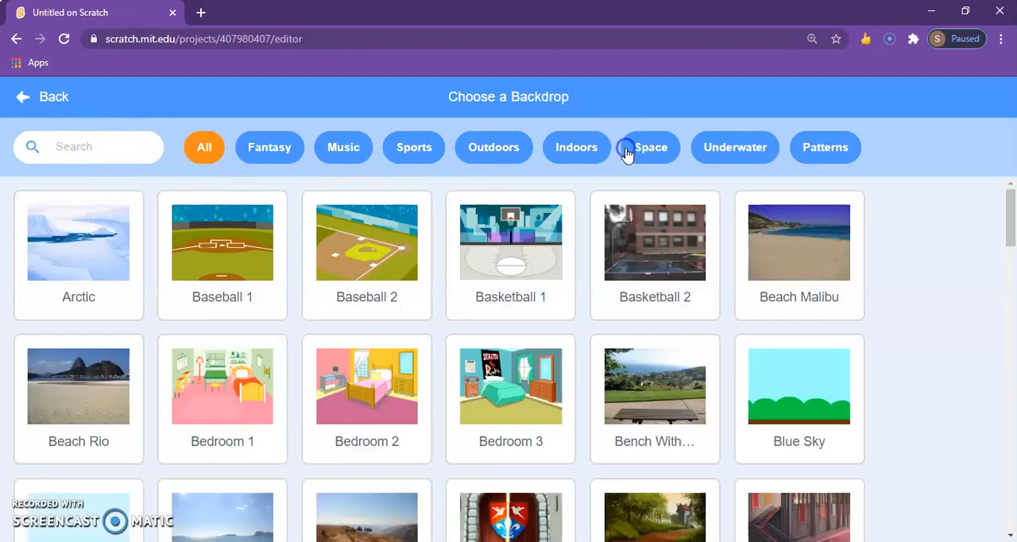
left_click(651, 147)
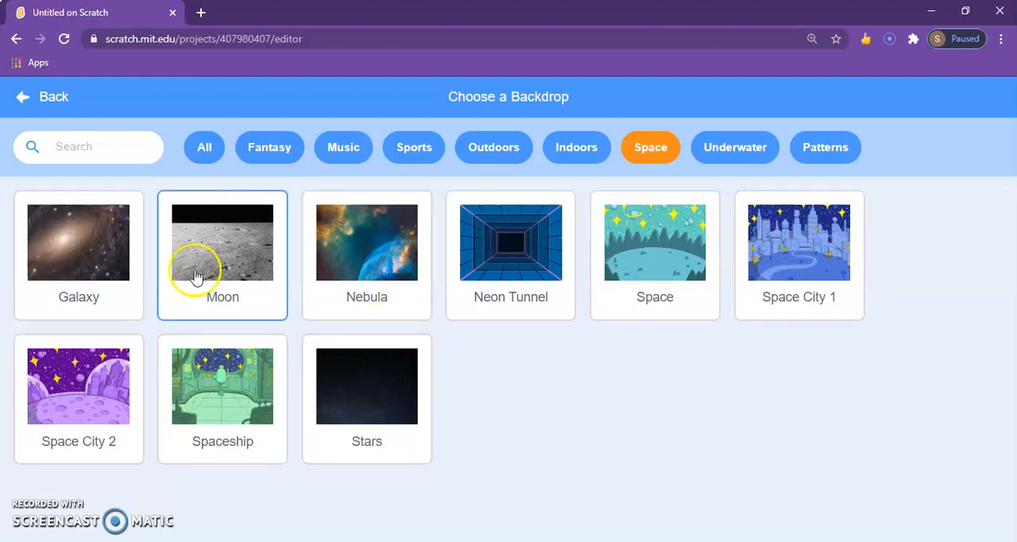
left_click(366, 386)
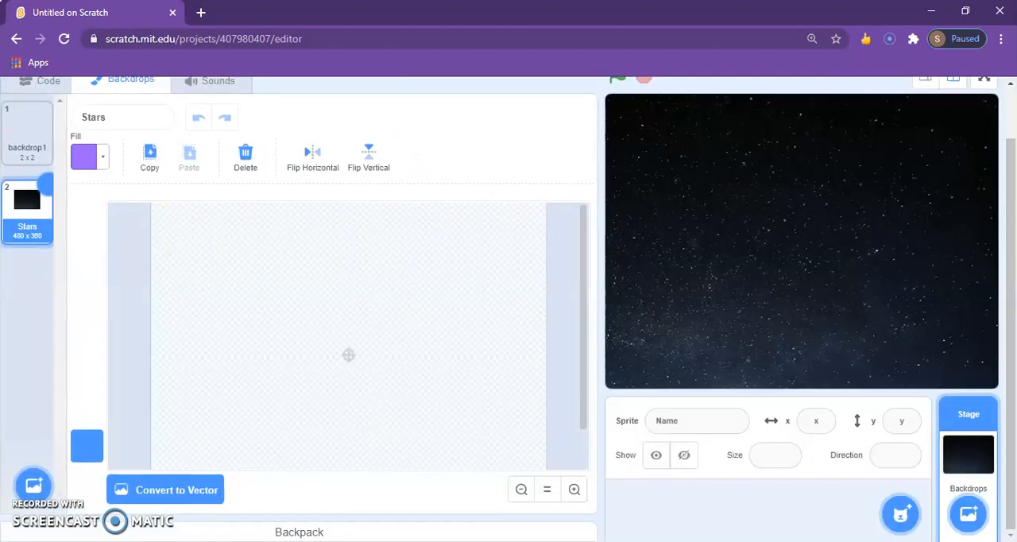
left_click(27, 131)
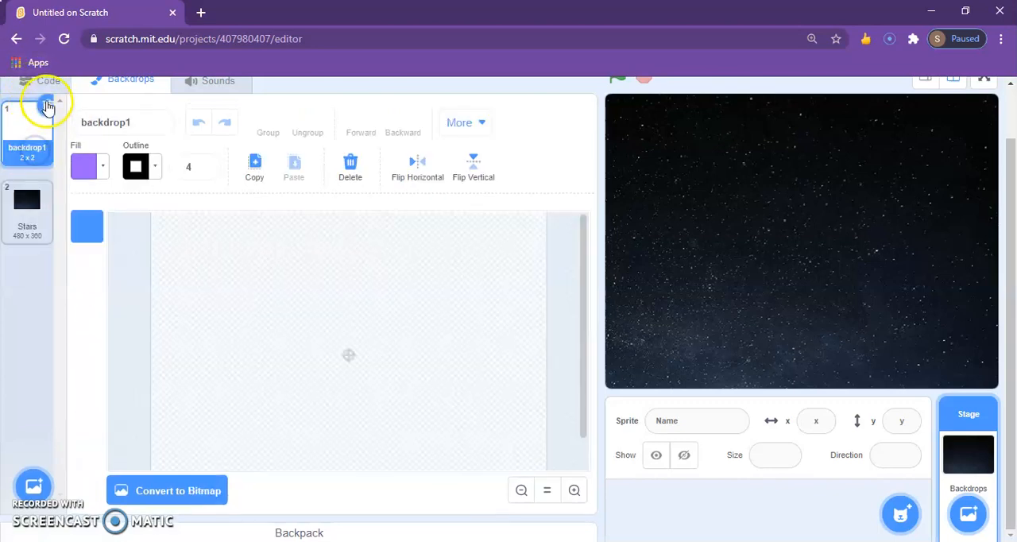
left_click(27, 207)
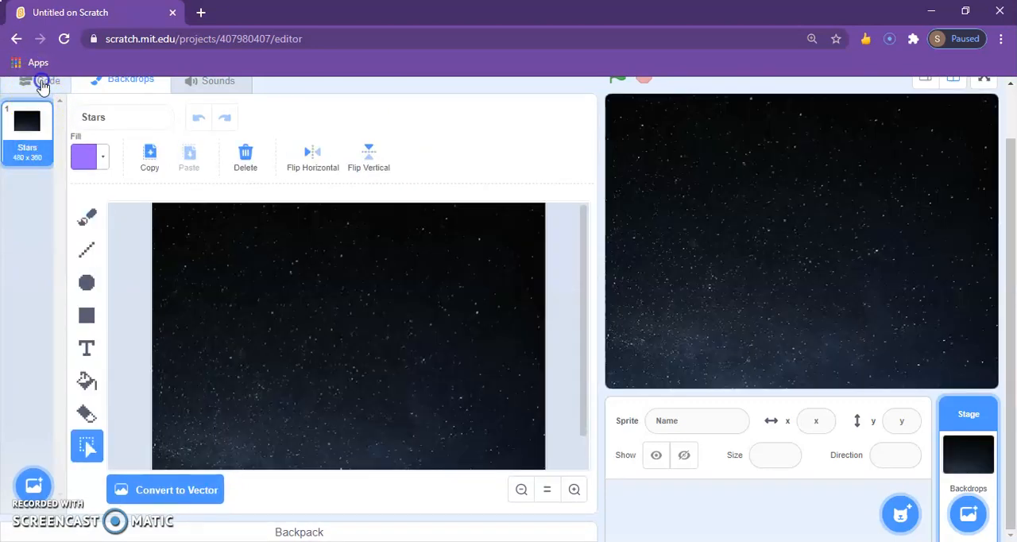
left_click(48, 80)
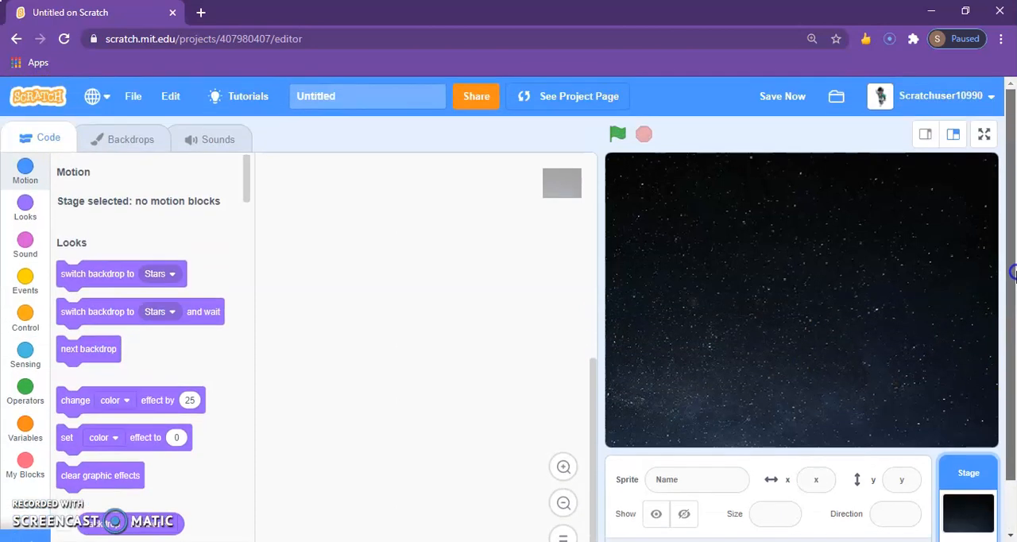
Paint a new sprite and pick the Rectangle tool in its costume editor
scroll("down", 3)
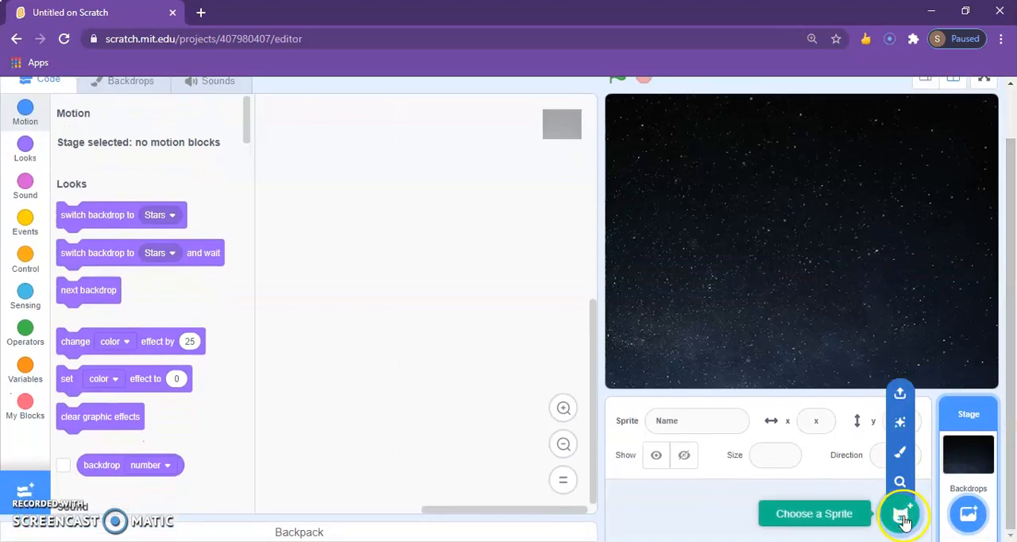
mouse_move(900, 454)
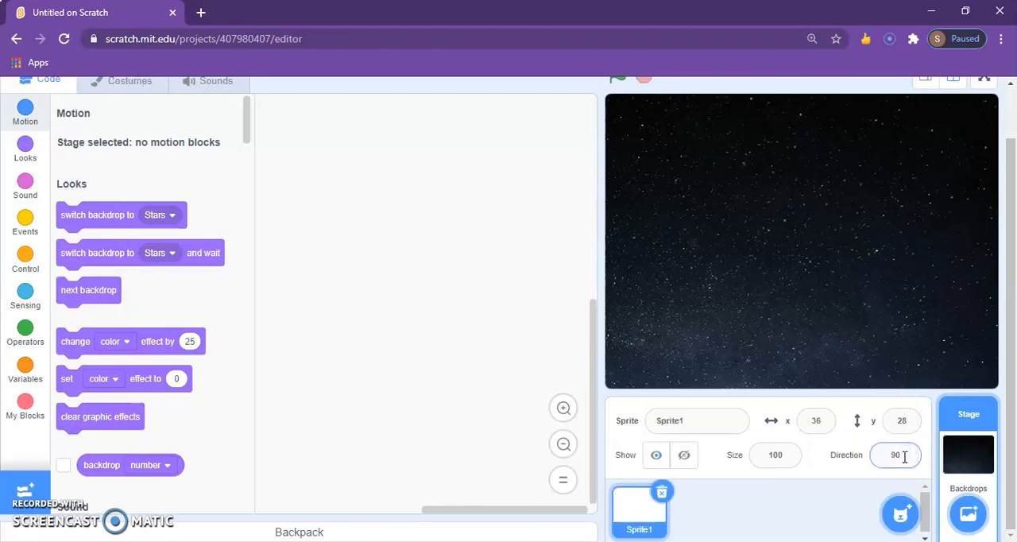
left_click(129, 80)
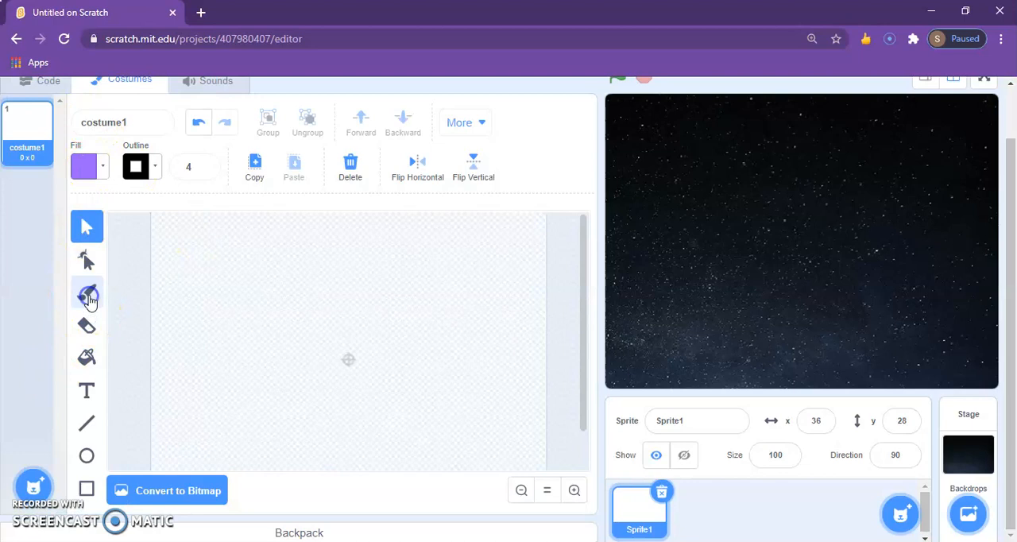
left_click(87, 291)
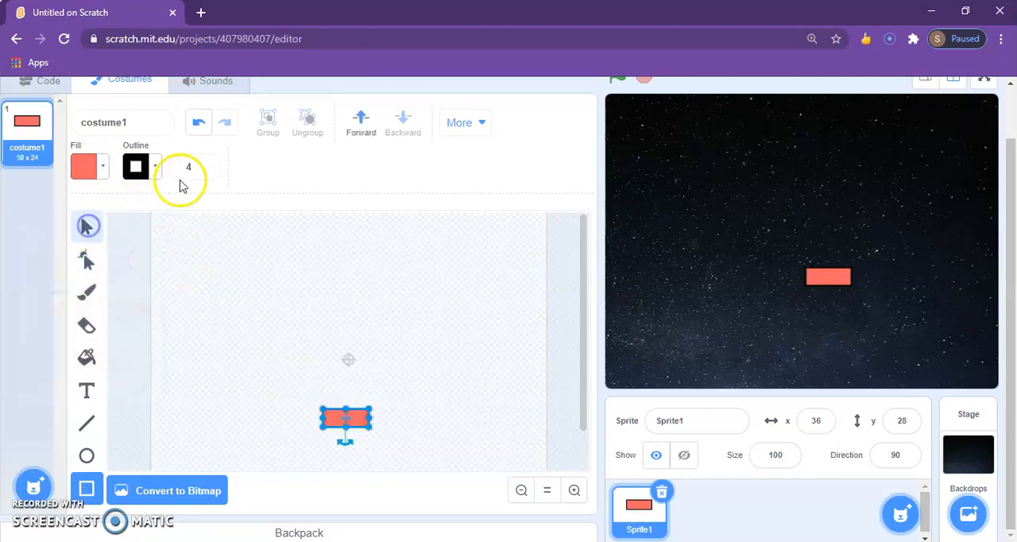
Stack duplicated rectangles with outline width 12 and set the sprite size to 50
left_click(87, 226)
type("12")
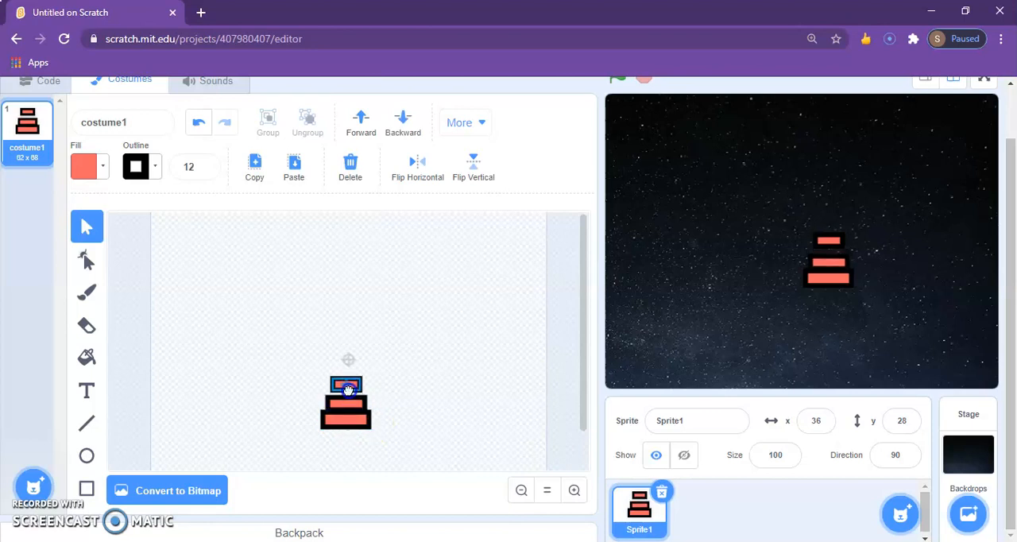
left_click(294, 167)
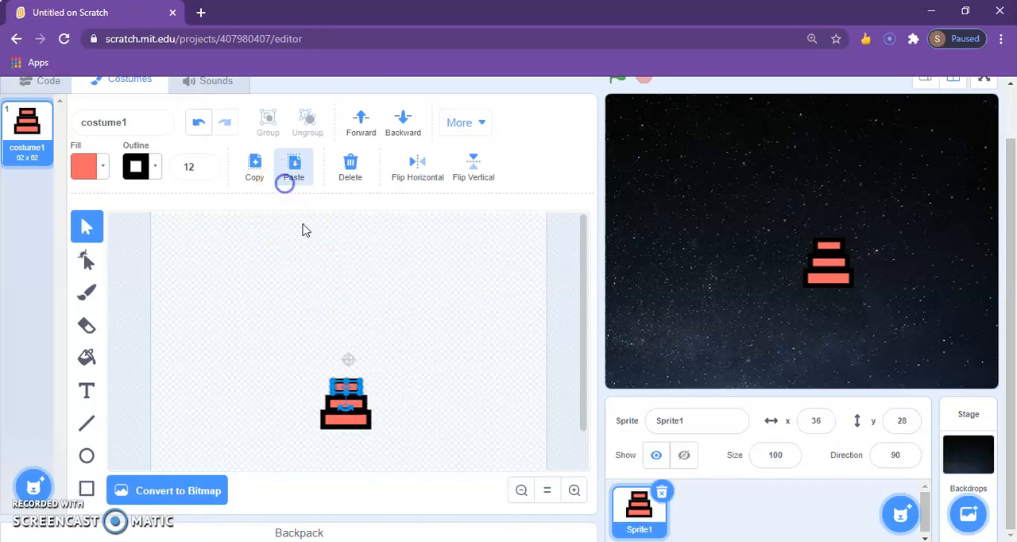
left_click(293, 166)
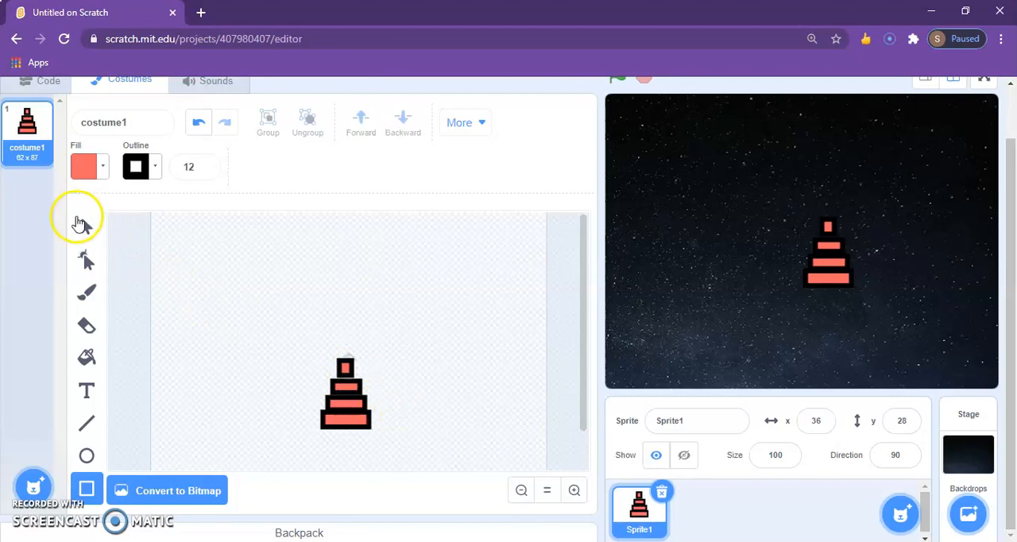
left_click(86, 226)
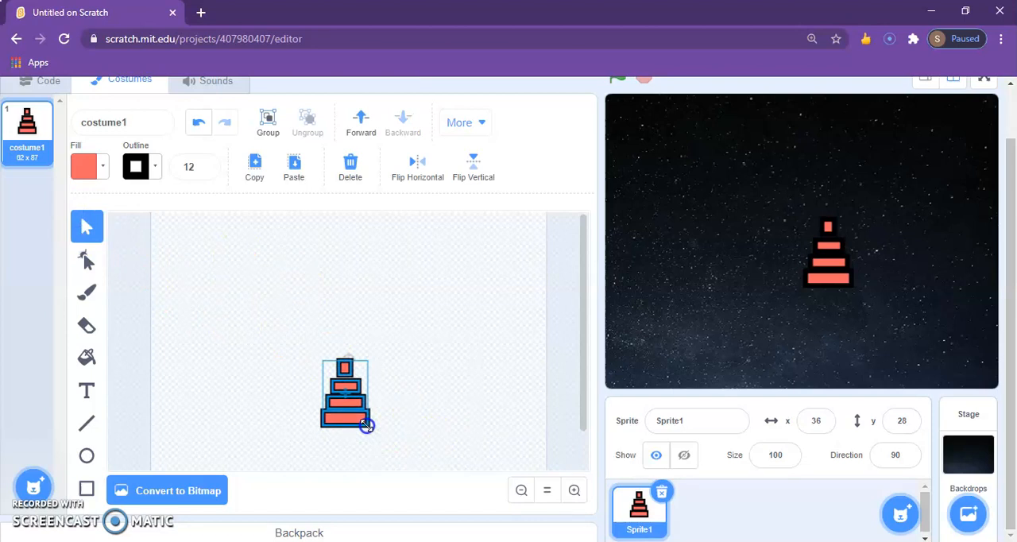
left_click_drag(346, 425, 343, 395)
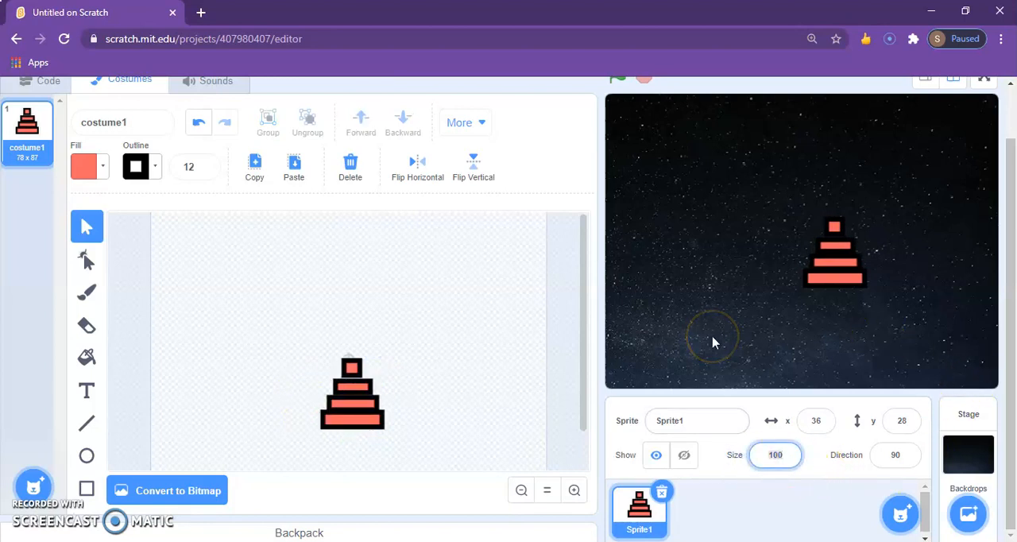
type("50")
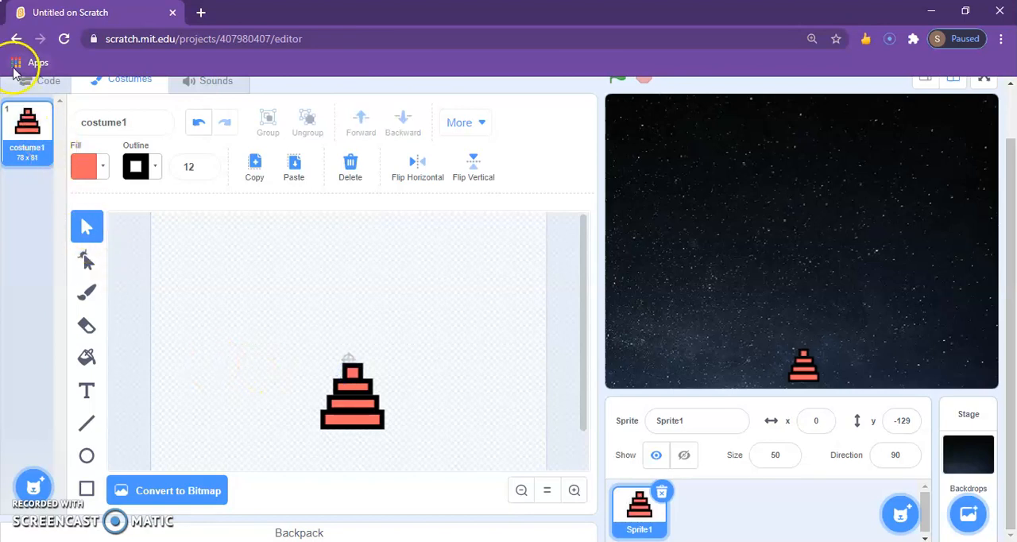
Rename the painted sprite to 'Cannon'
left_click(48, 78)
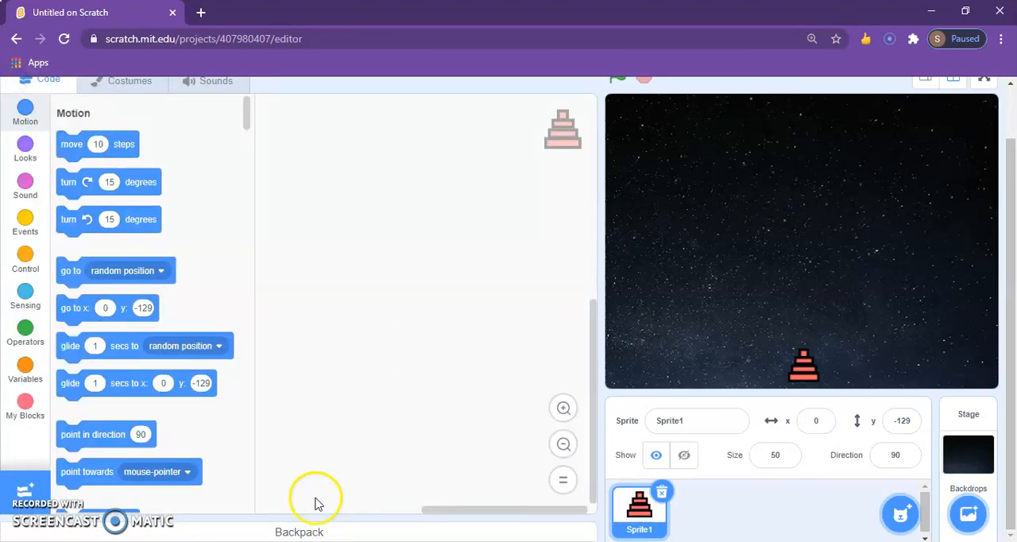
left_click(697, 420)
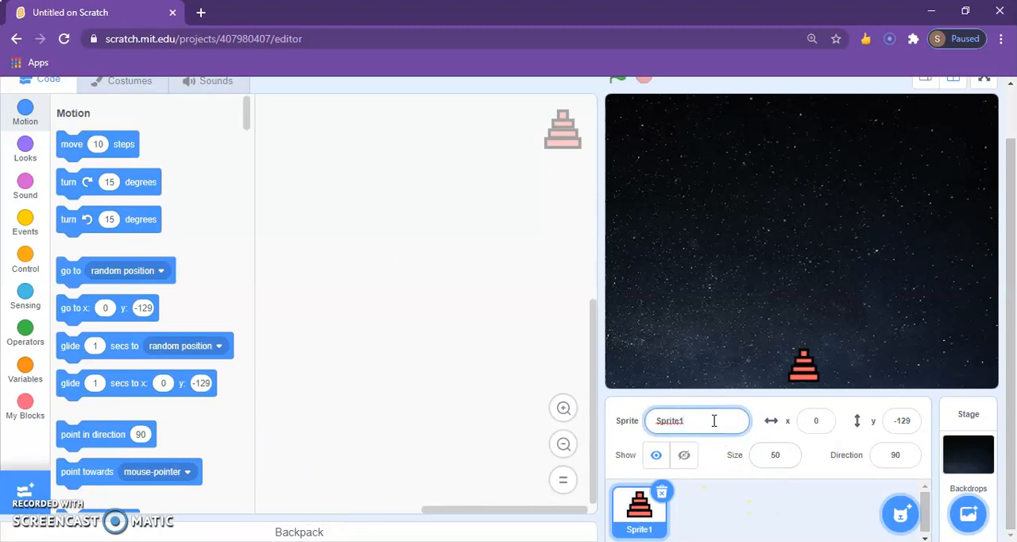
type("C")
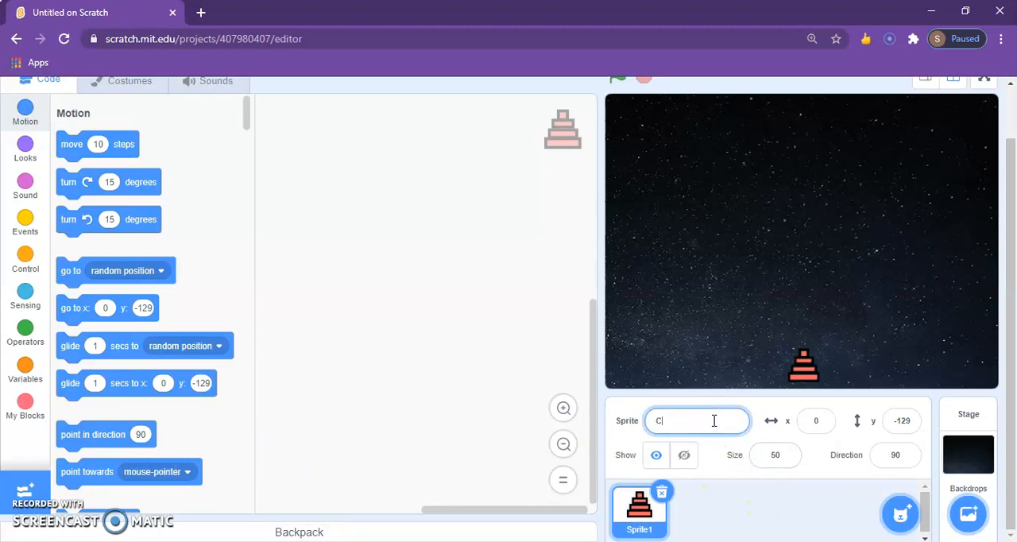
type("annon")
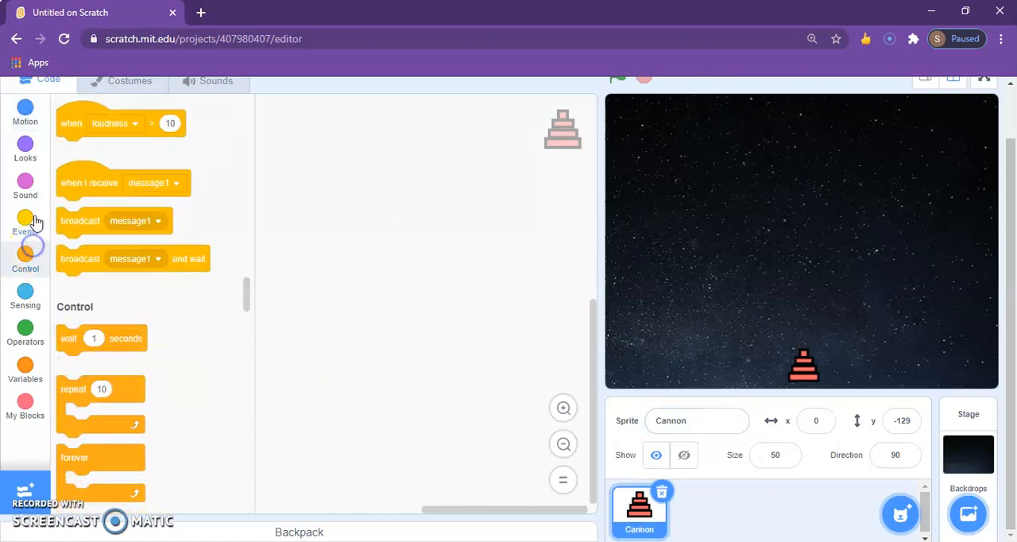
Build a green-flag forever loop that sets x to mouse x
left_click(25, 223)
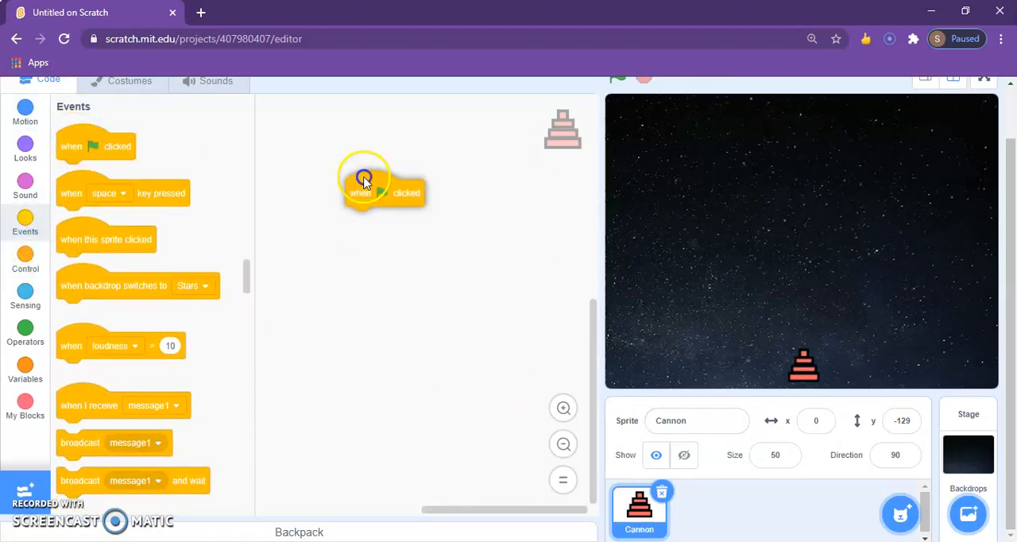
left_click(25, 260)
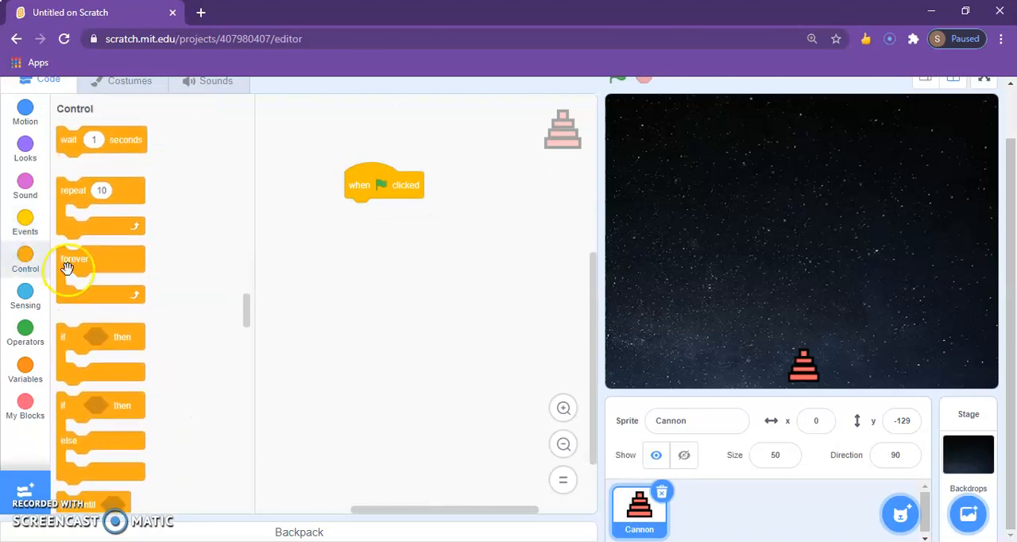
left_click_drag(73, 270, 362, 211)
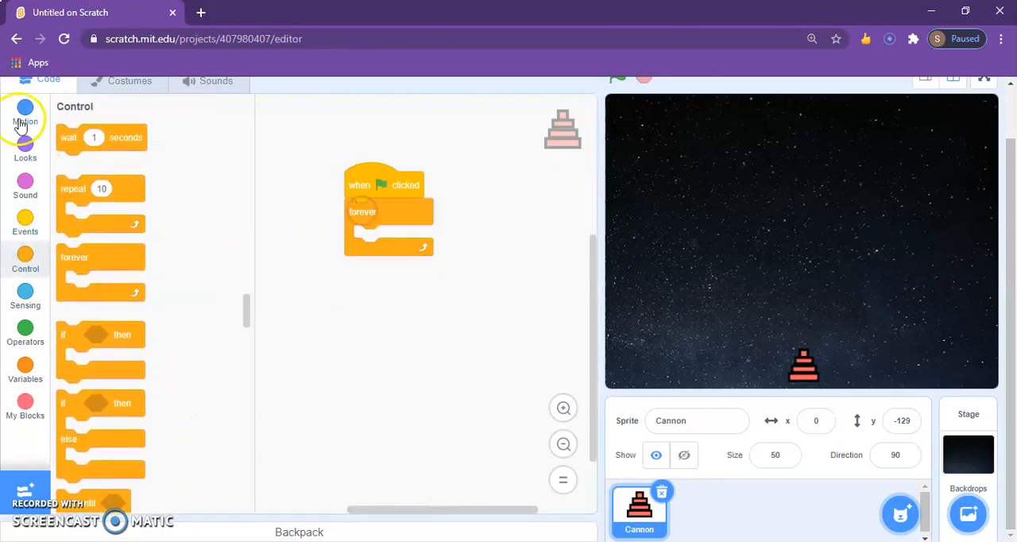
left_click(25, 111)
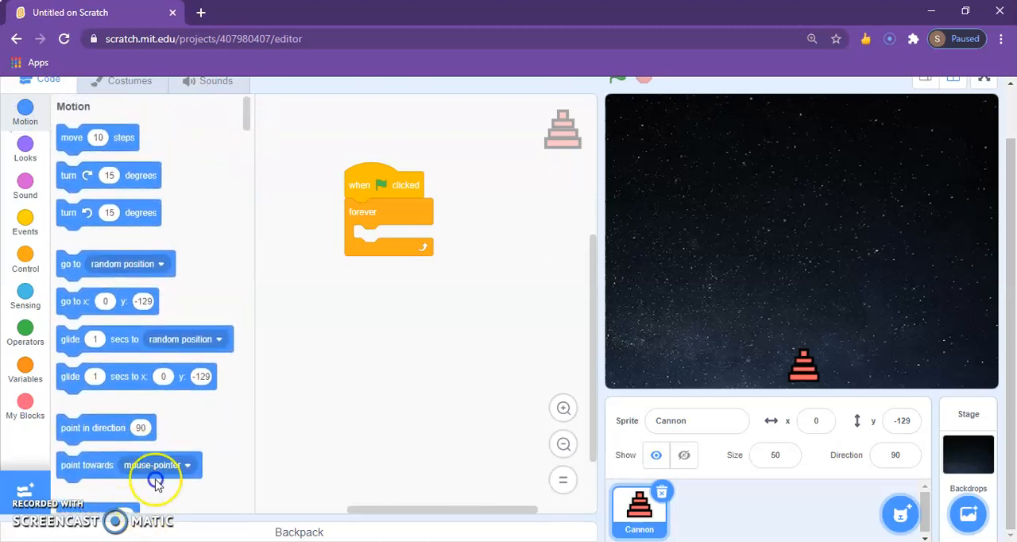
scroll("down", 3)
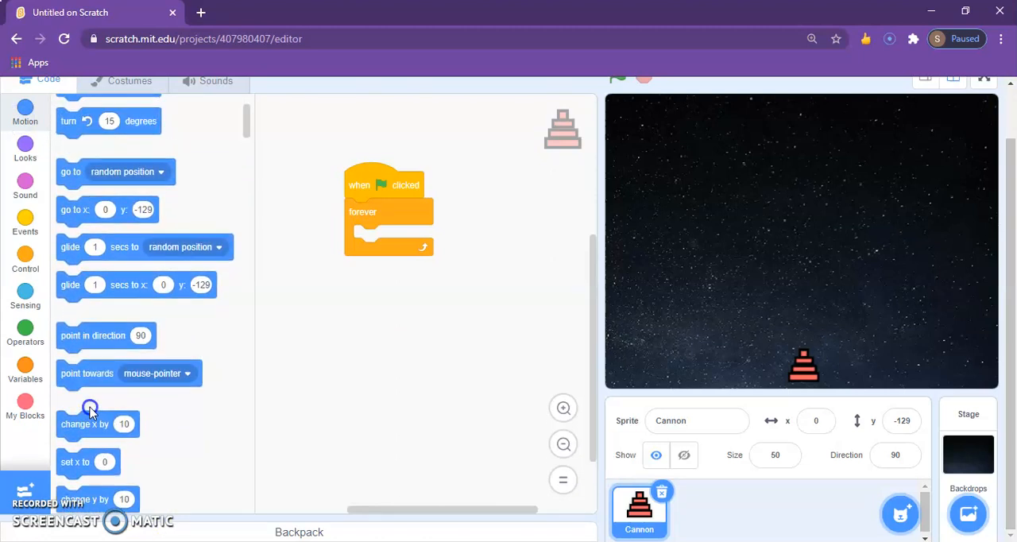
mouse_move(243, 403)
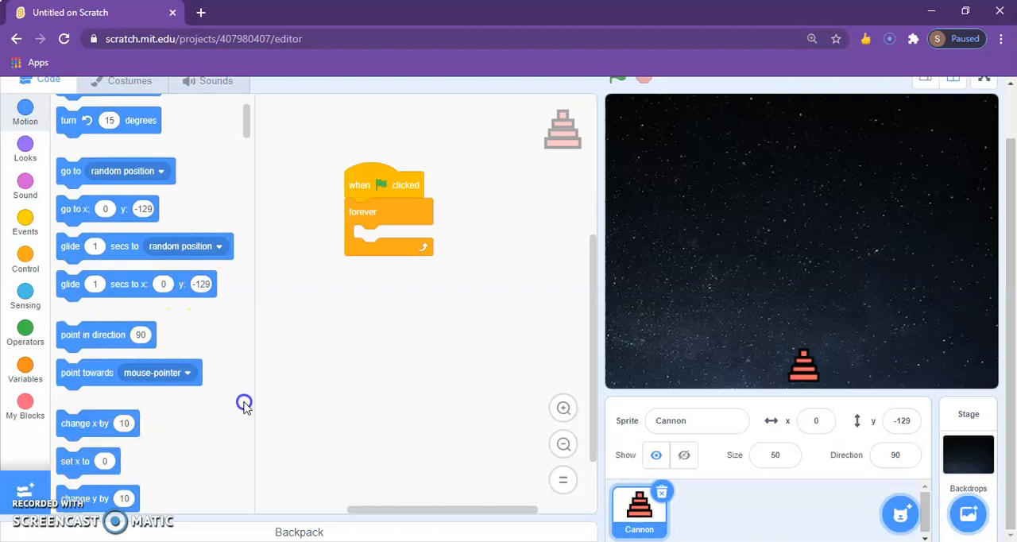
left_click_drag(75, 461, 374, 239)
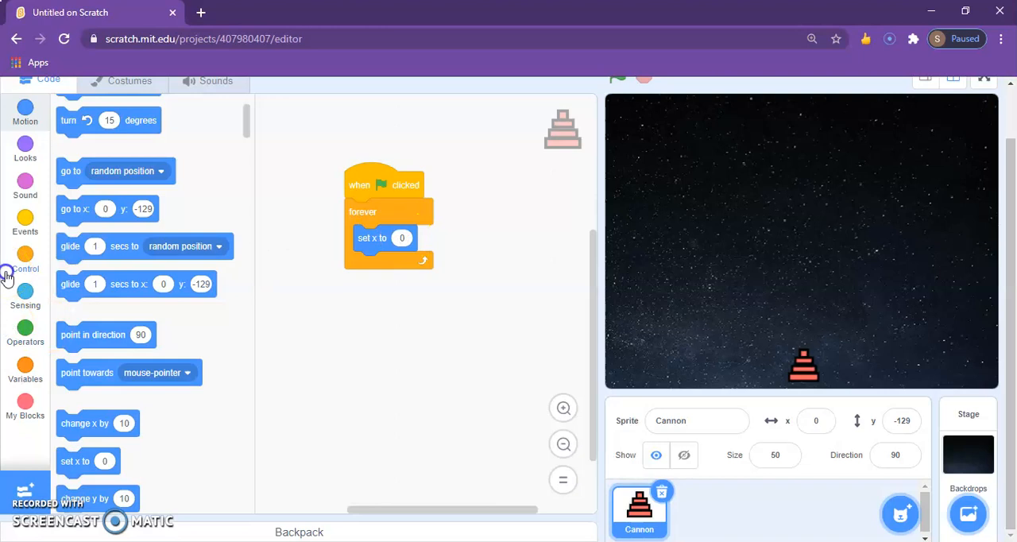
left_click(24, 298)
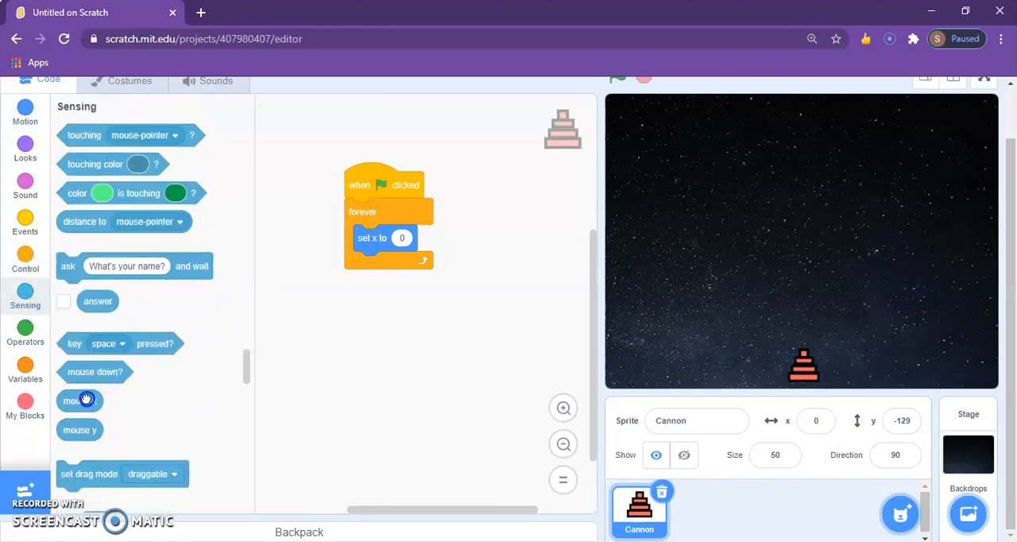
left_click_drag(80, 400, 331, 363)
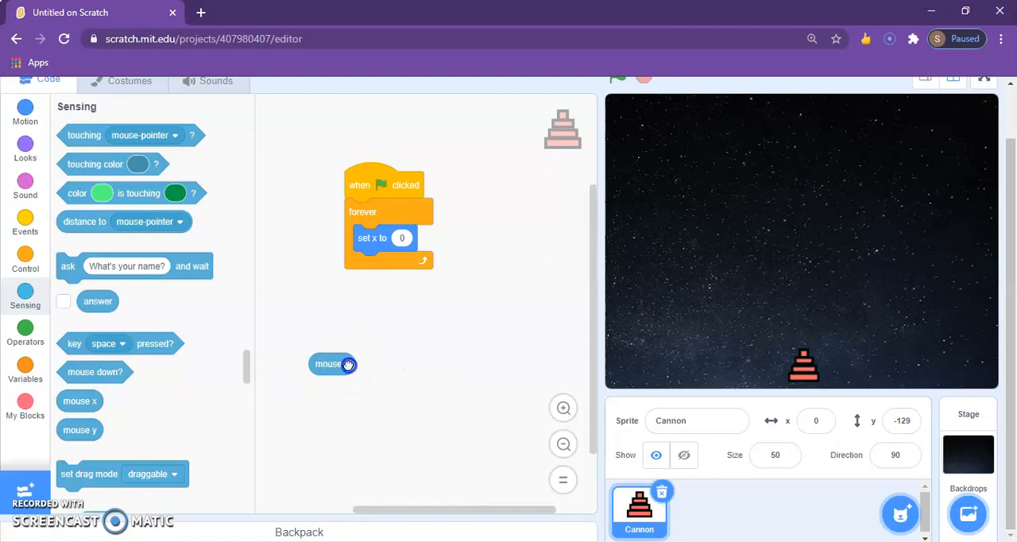
left_click_drag(333, 364, 413, 238)
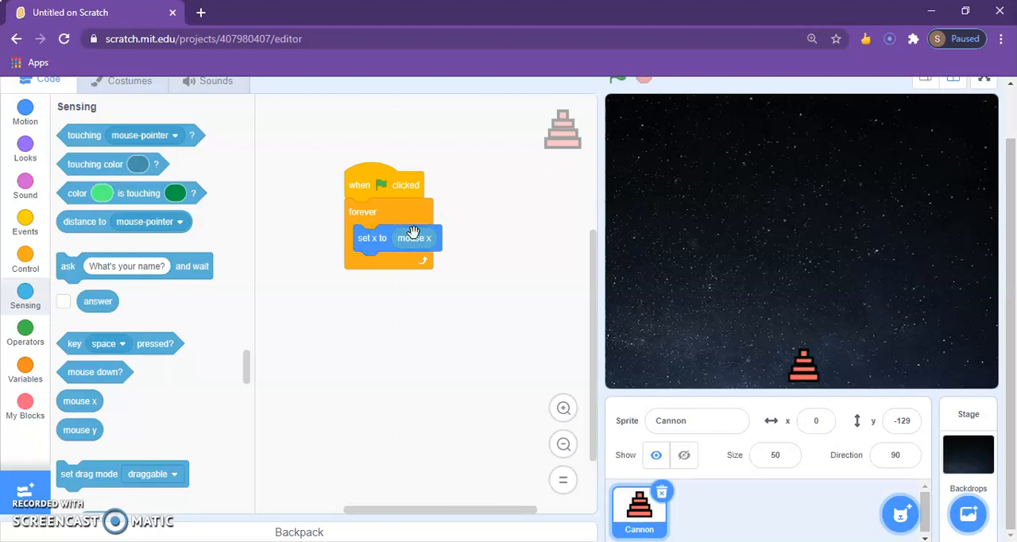
mouse_move(941, 107)
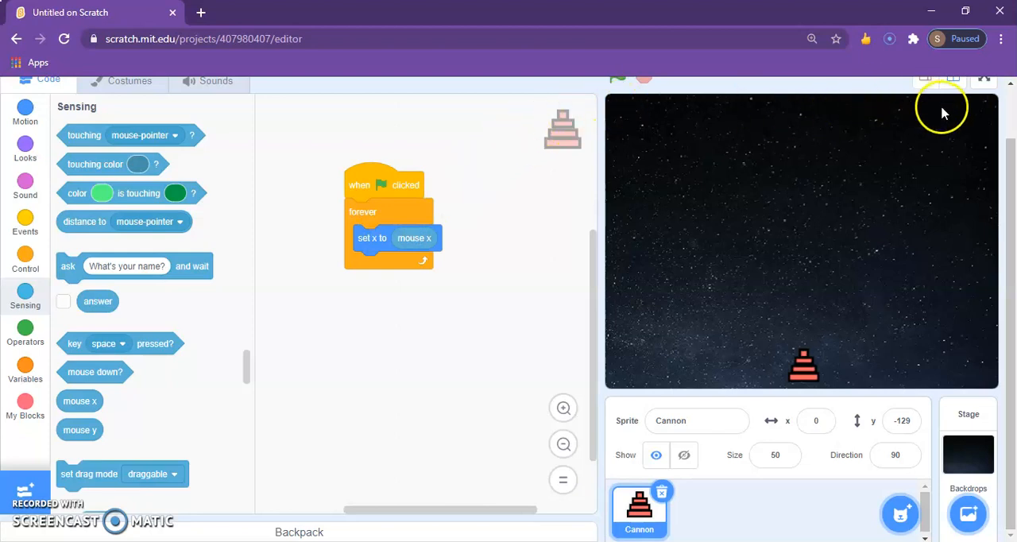
Test the project in full-screen view, then return to the editor
left_click(984, 77)
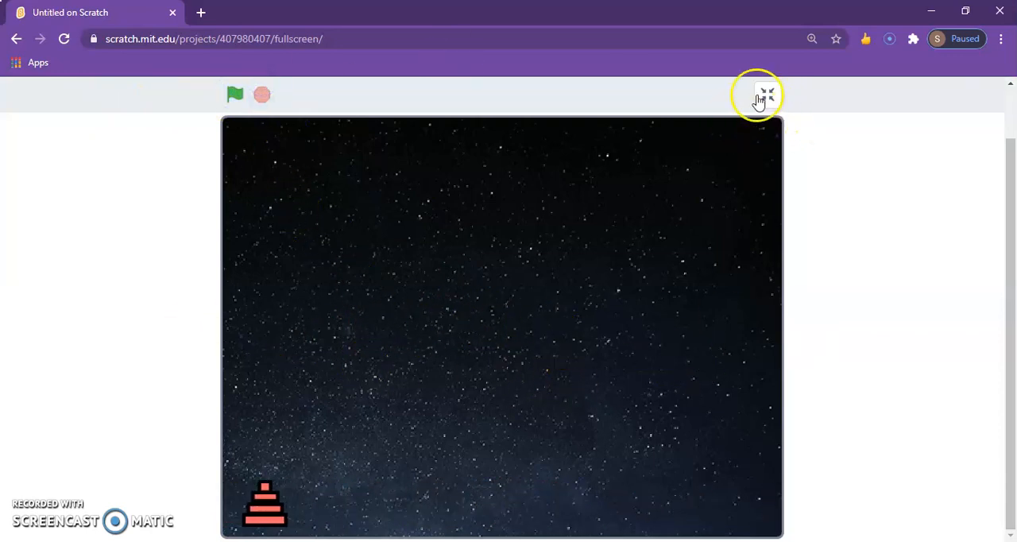
left_click(762, 93)
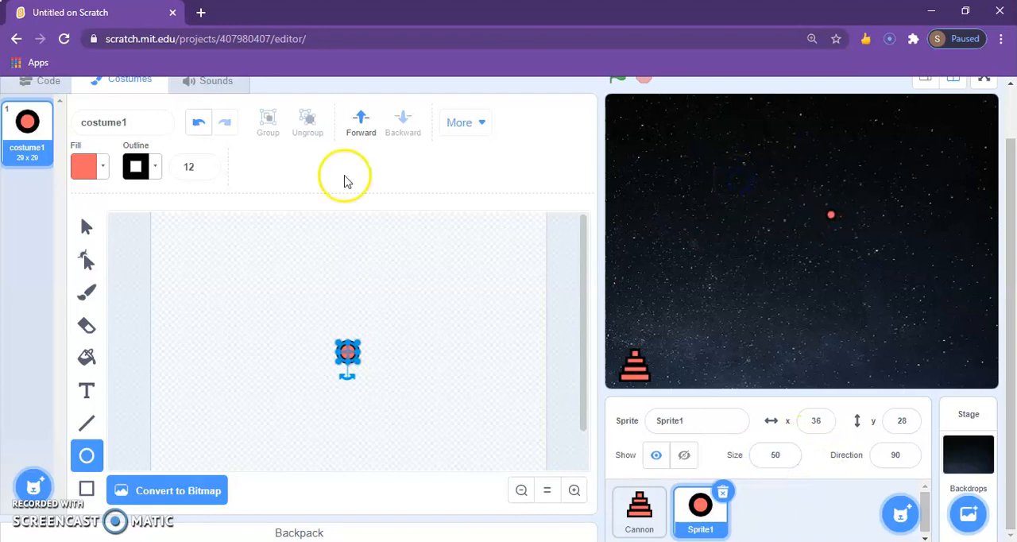
mouse_move(86, 355)
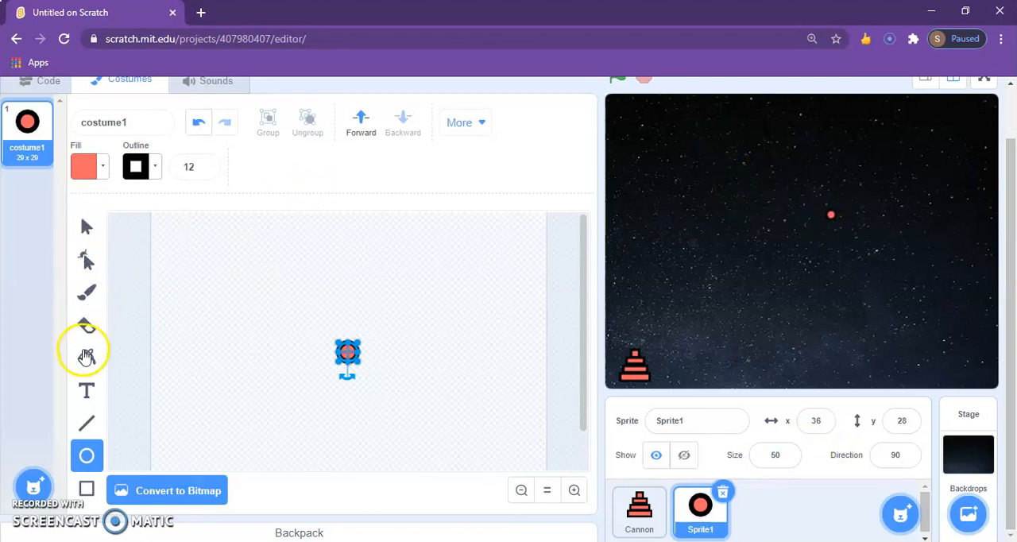
Fill the circle with a yellow-to-green gradient using the Fill tool
left_click(84, 166)
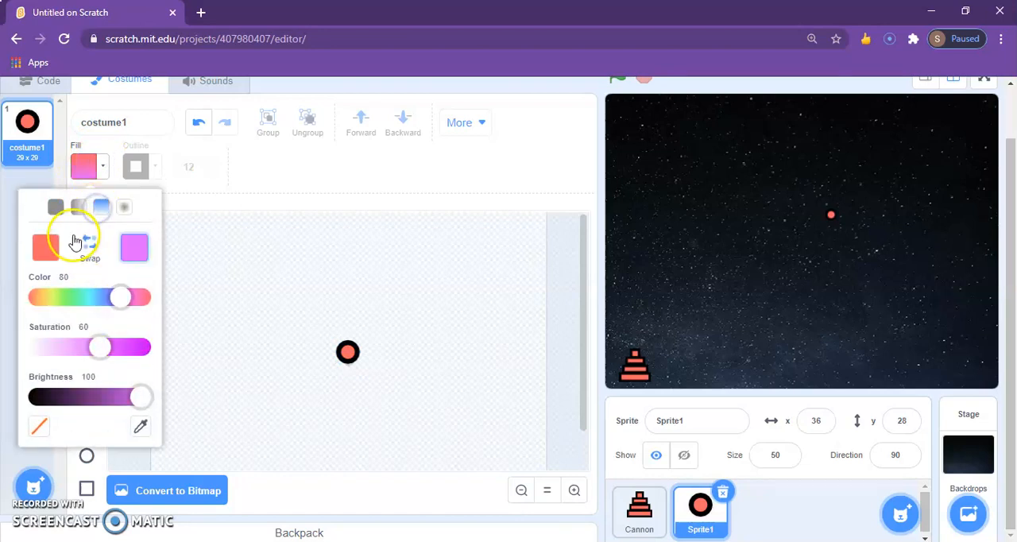
left_click_drag(119, 296, 109, 296)
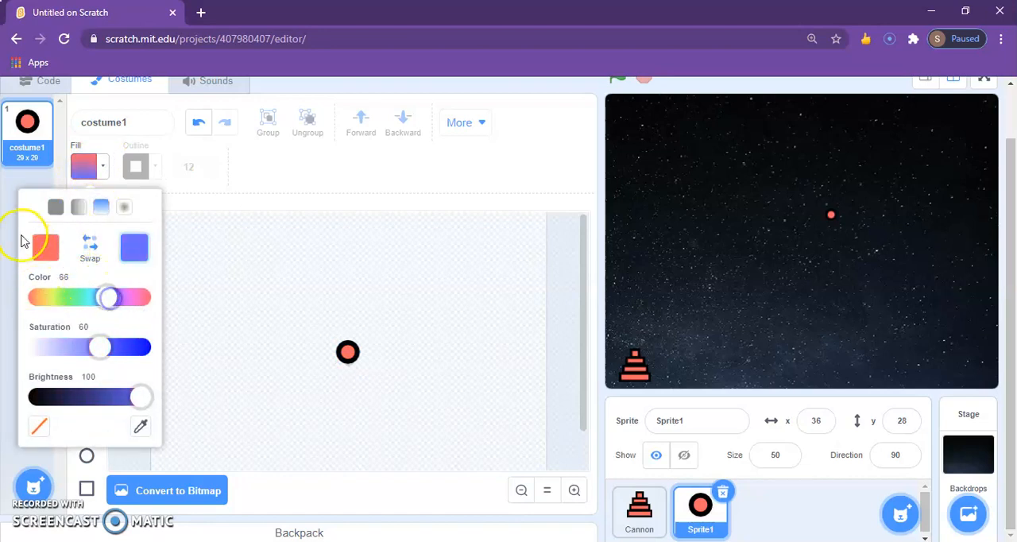
left_click_drag(110, 296, 47, 297)
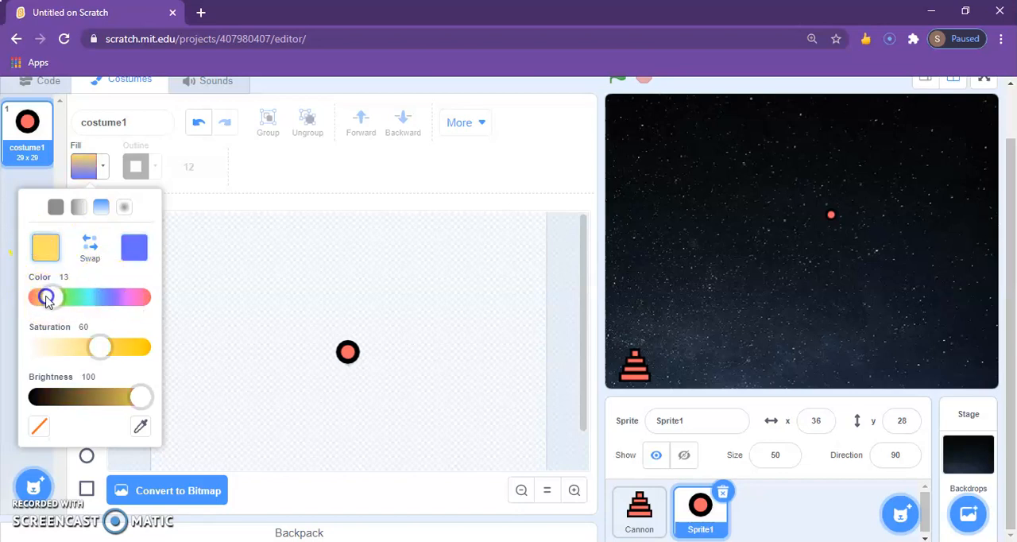
left_click(134, 247)
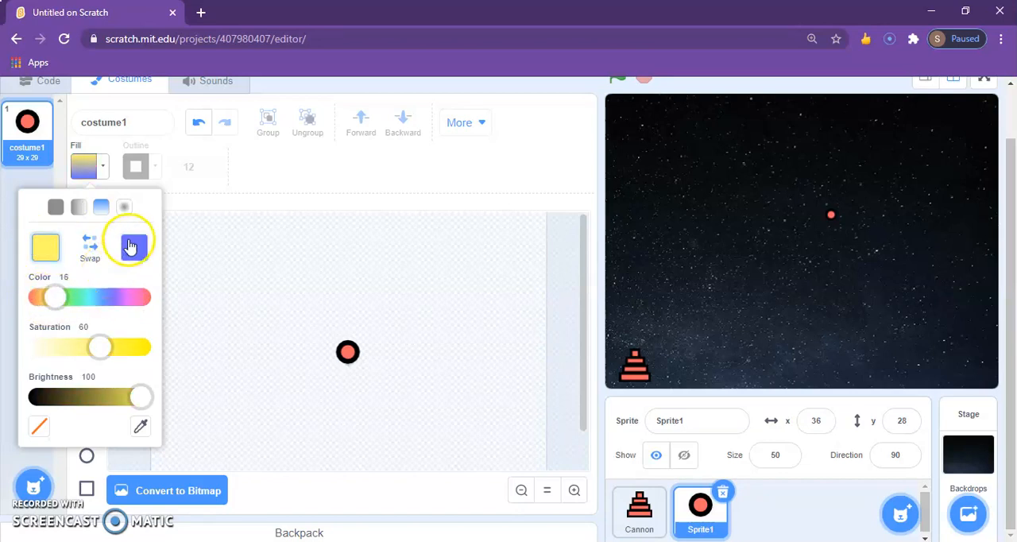
left_click_drag(54, 297, 70, 296)
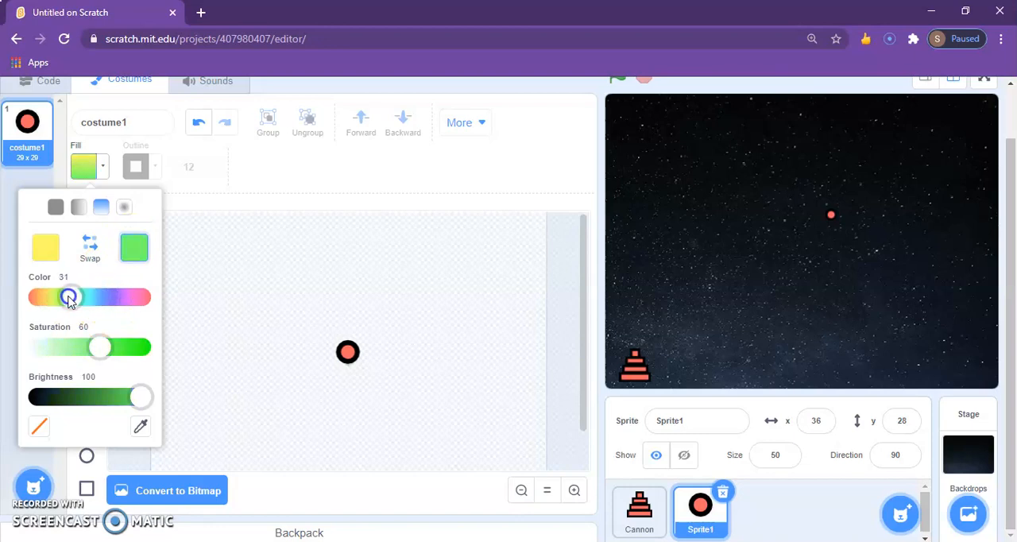
left_click_drag(70, 297, 74, 297)
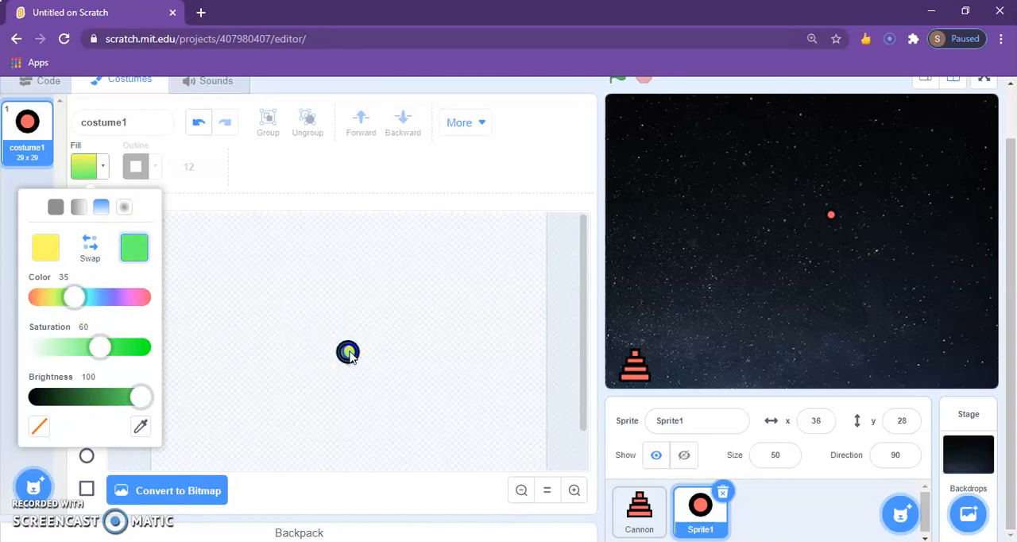
left_click(347, 352)
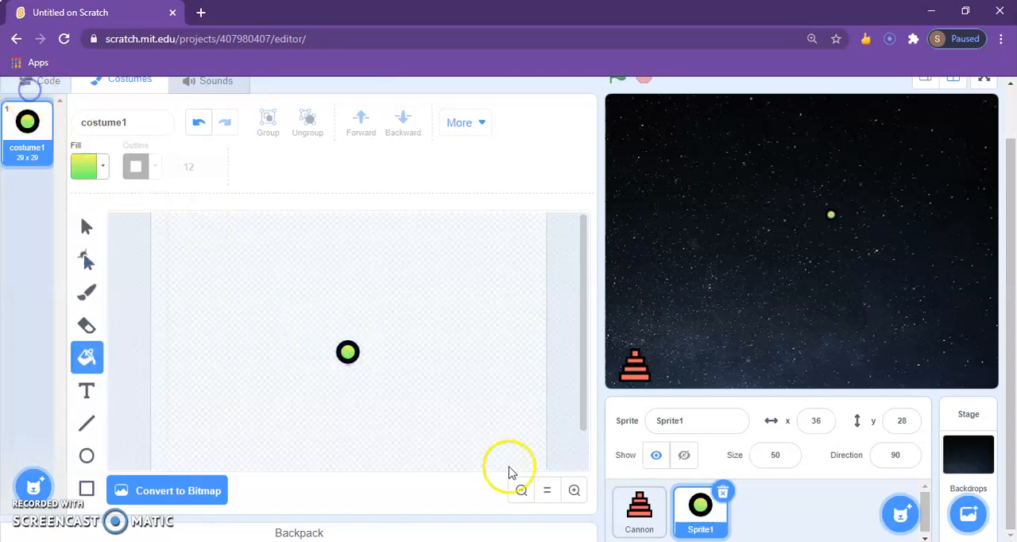
left_click(48, 79)
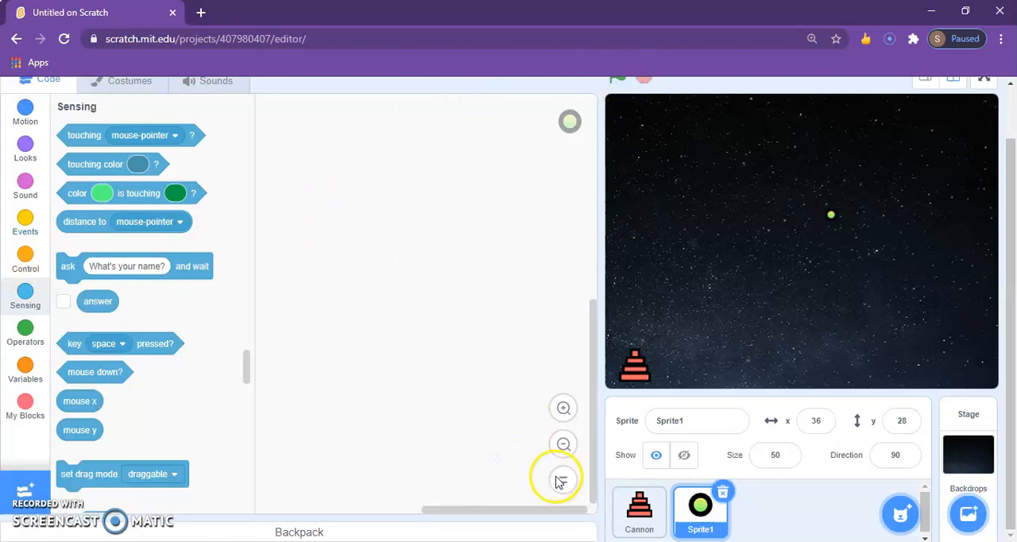
Rename the circle sprite 'Missle', then reselect the Cannon sprite
left_click(638, 512)
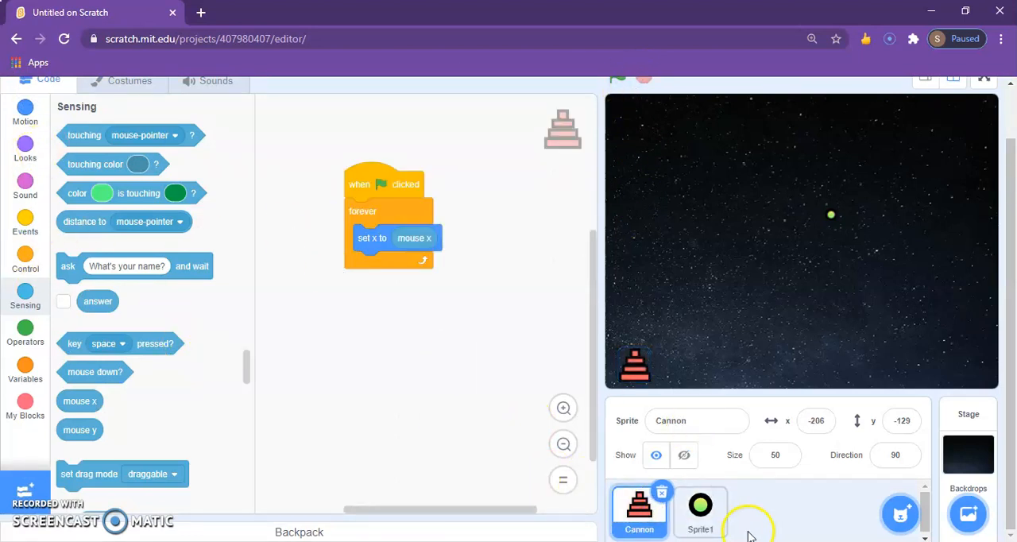
left_click(699, 508)
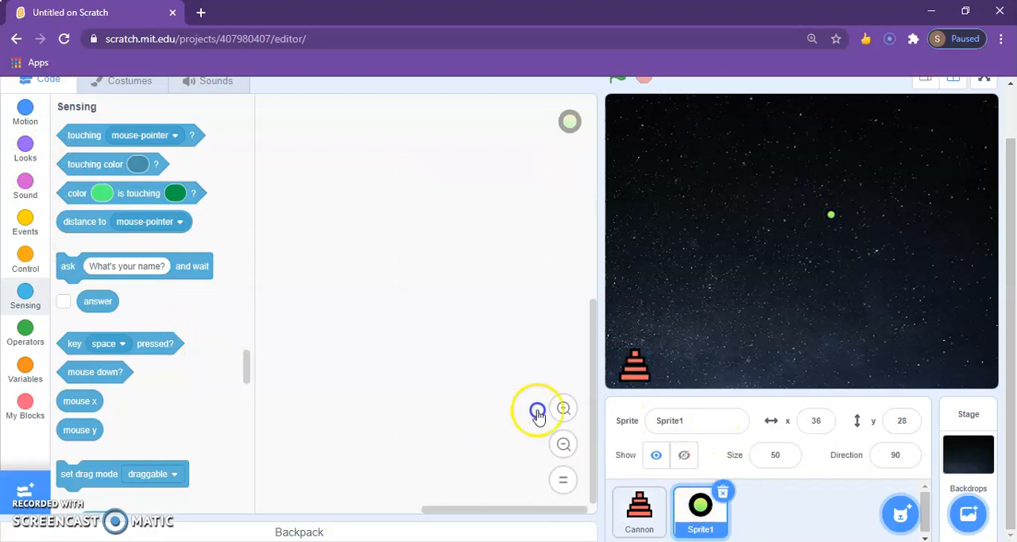
left_click(696, 420)
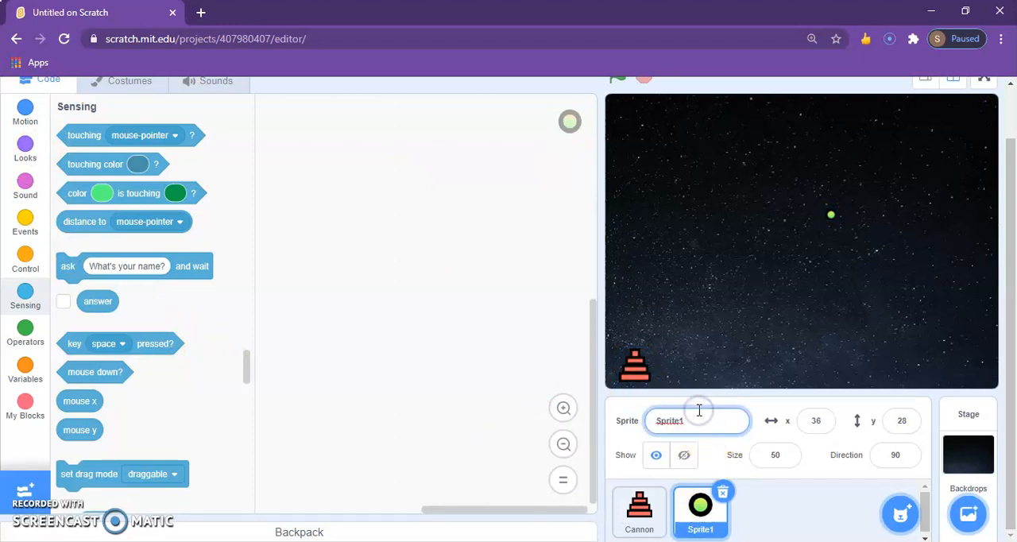
type("Missle")
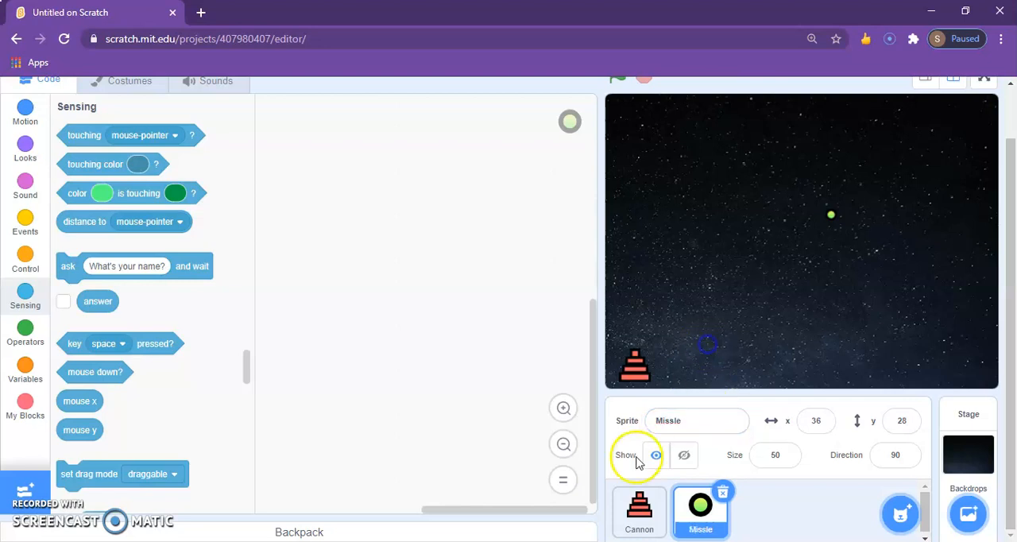
left_click(639, 511)
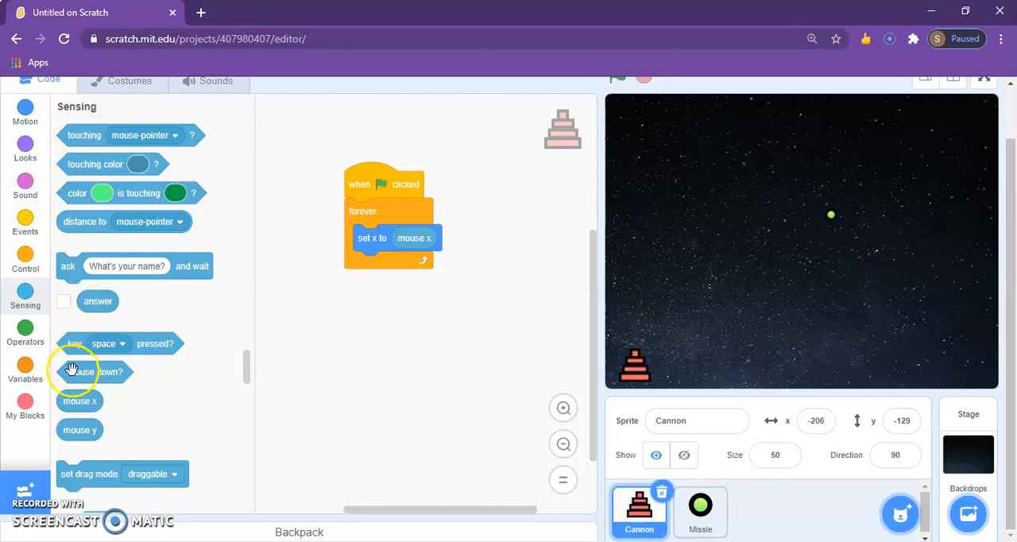
Add 'if mouse down? then create clone' inside the Cannon's forever loop
left_click(24, 258)
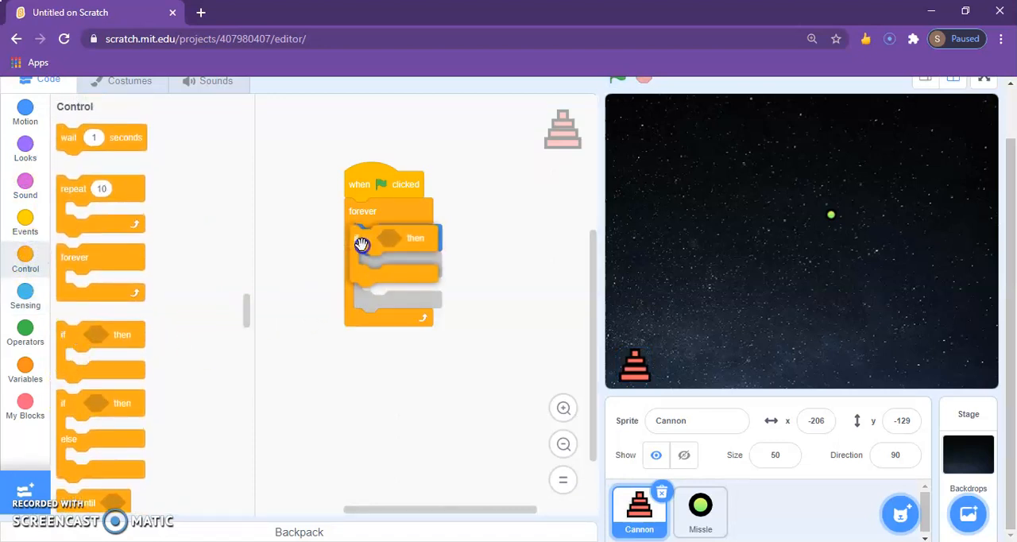
left_click(25, 294)
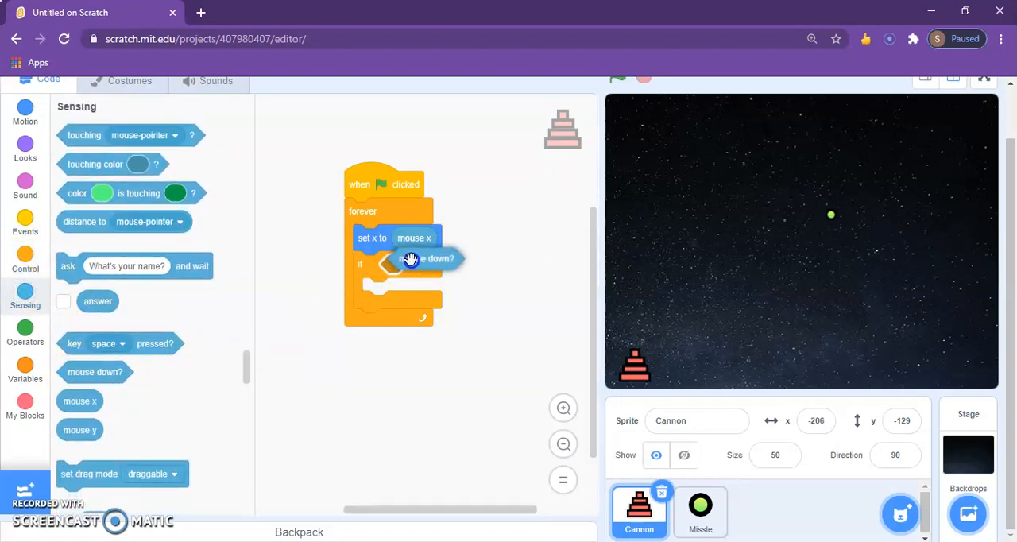
left_click(24, 267)
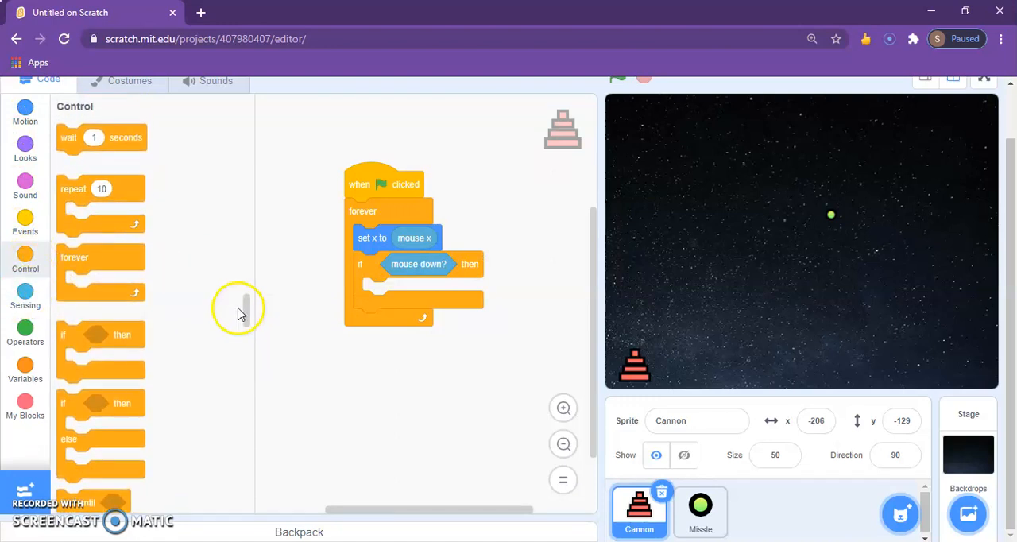
scroll("down", 3)
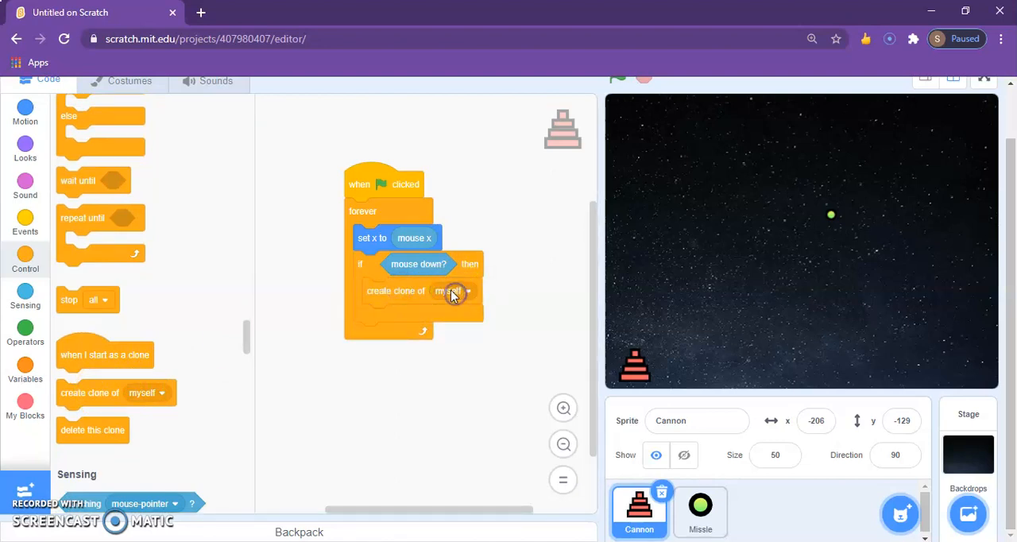
left_click(455, 289)
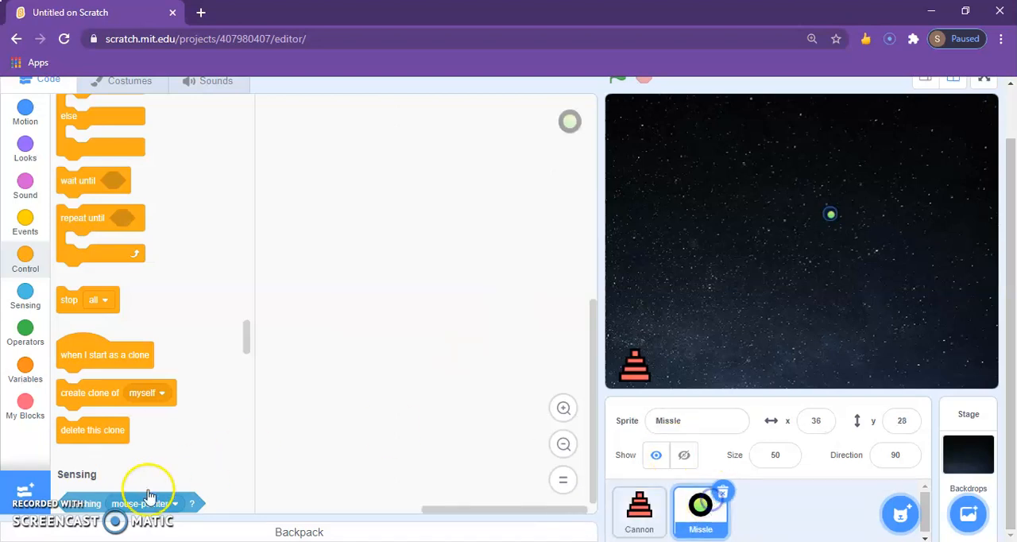
Give the Missle a green-flag script and a clone-start script that shows it
left_click_drag(104, 354, 437, 168)
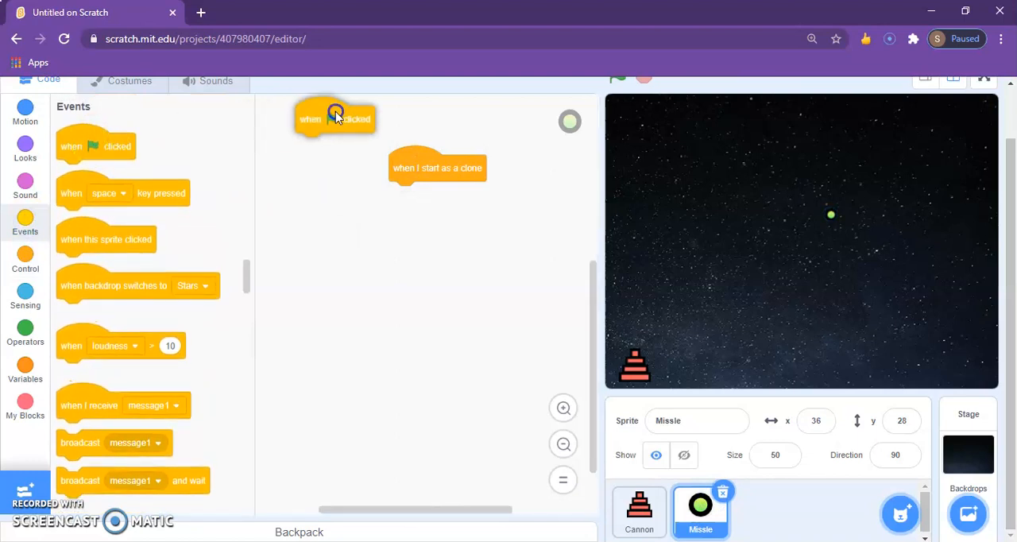
left_click(24, 149)
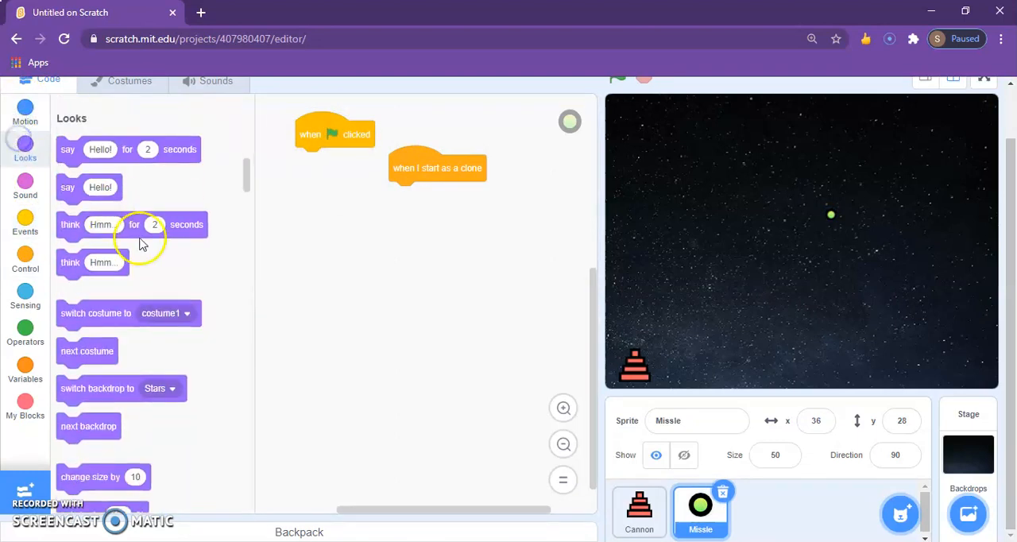
scroll("down", 3)
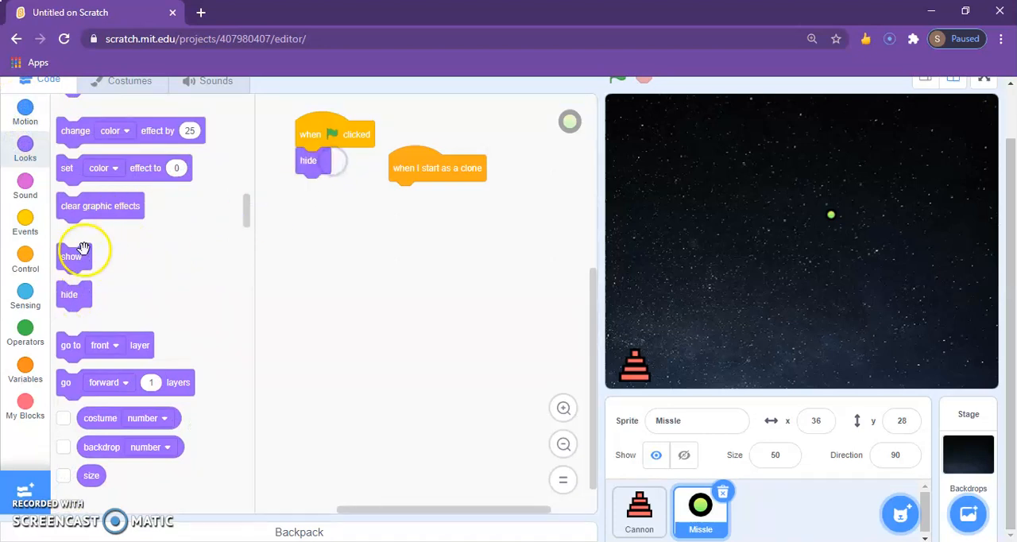
left_click_drag(83, 256, 405, 194)
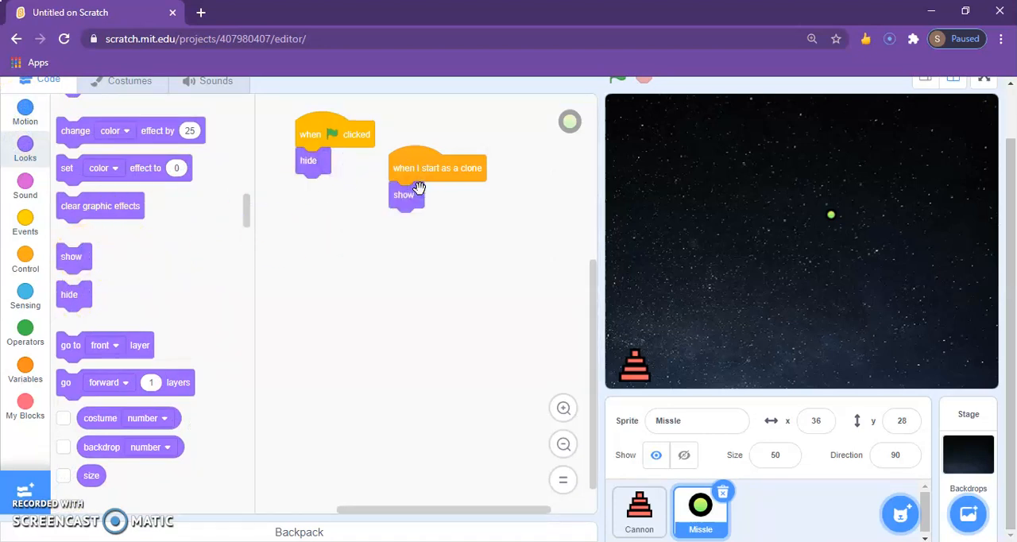
left_click(25, 262)
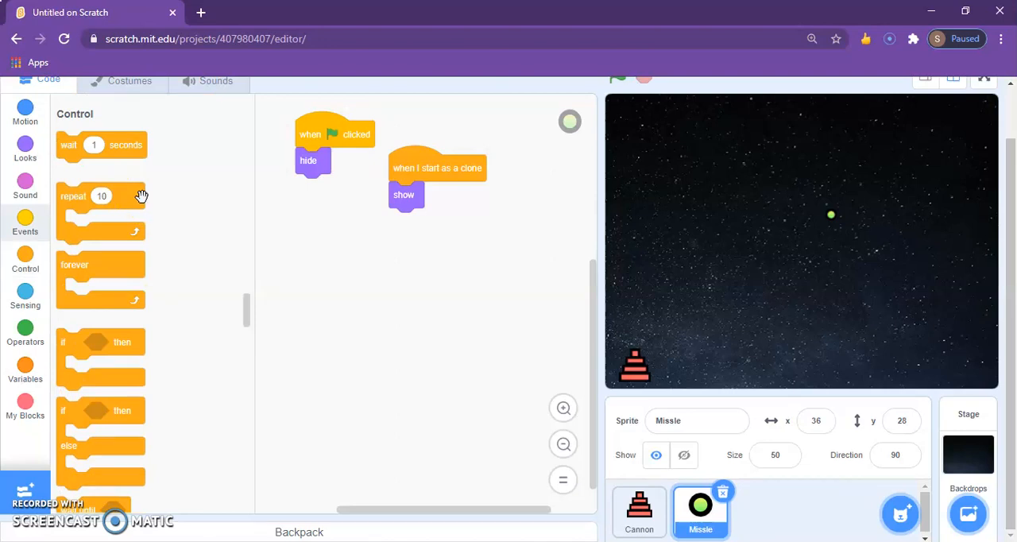
mouse_move(25, 194)
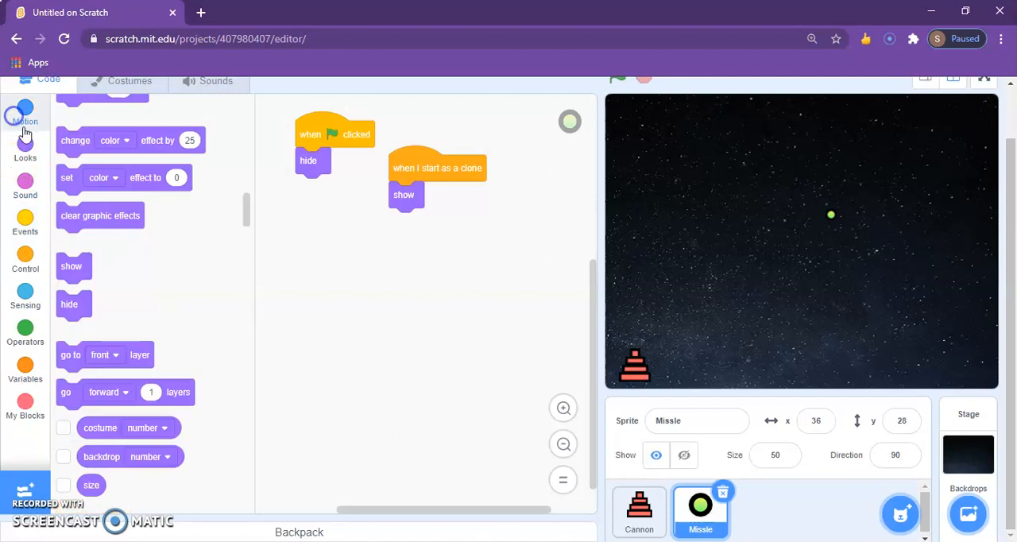
left_click(25, 111)
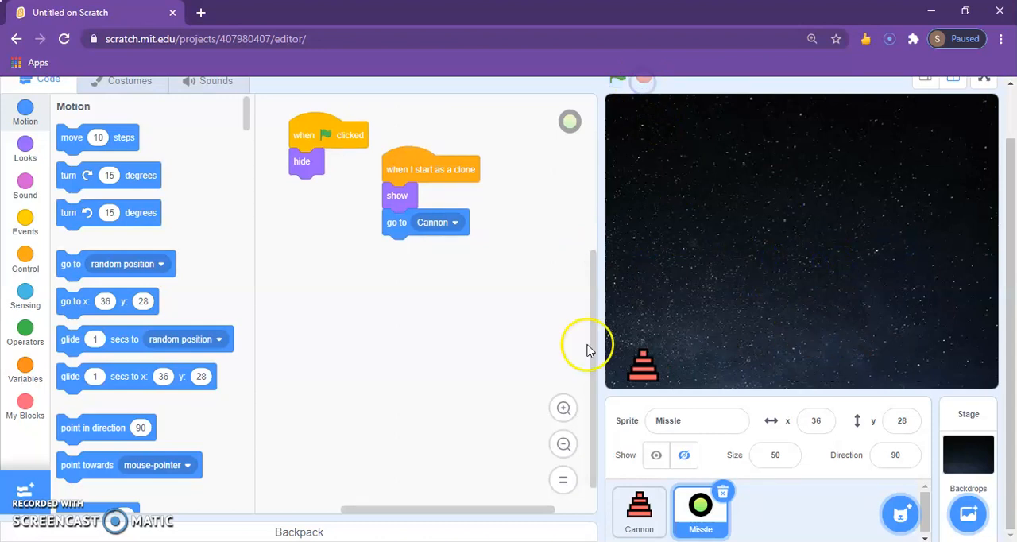
mouse_move(457, 370)
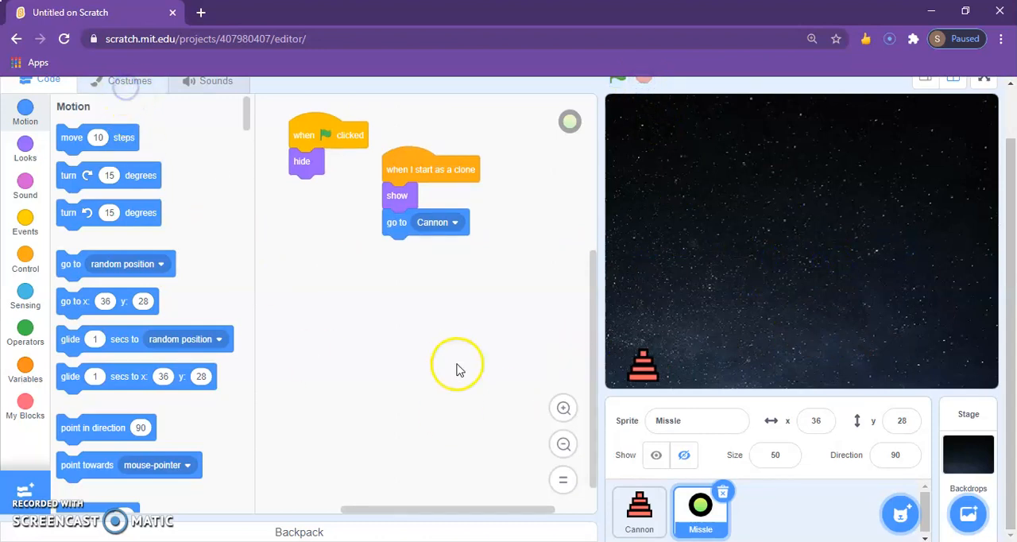
Zoom into the Missle costume and move the missile drawing lower on the canvas
left_click(130, 81)
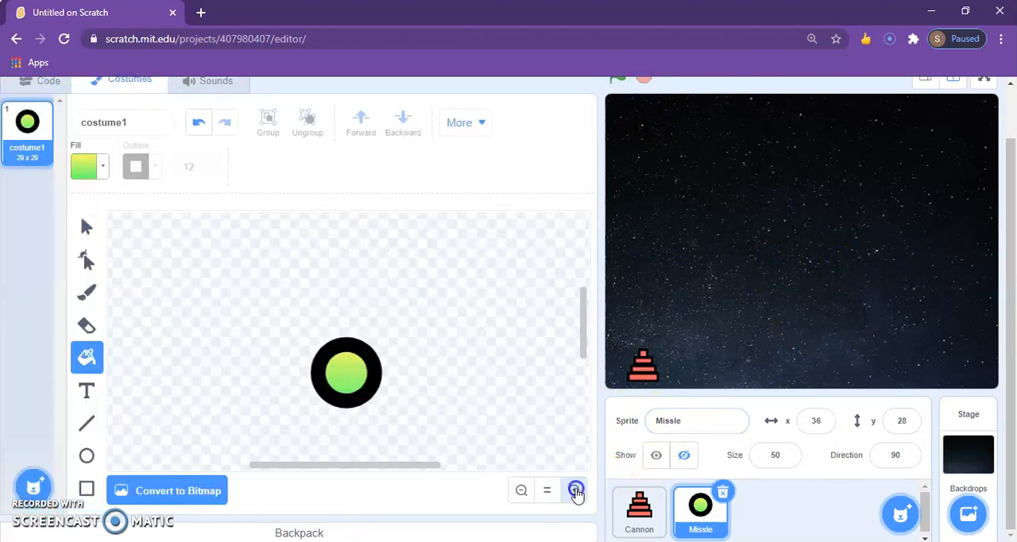
left_click(575, 490)
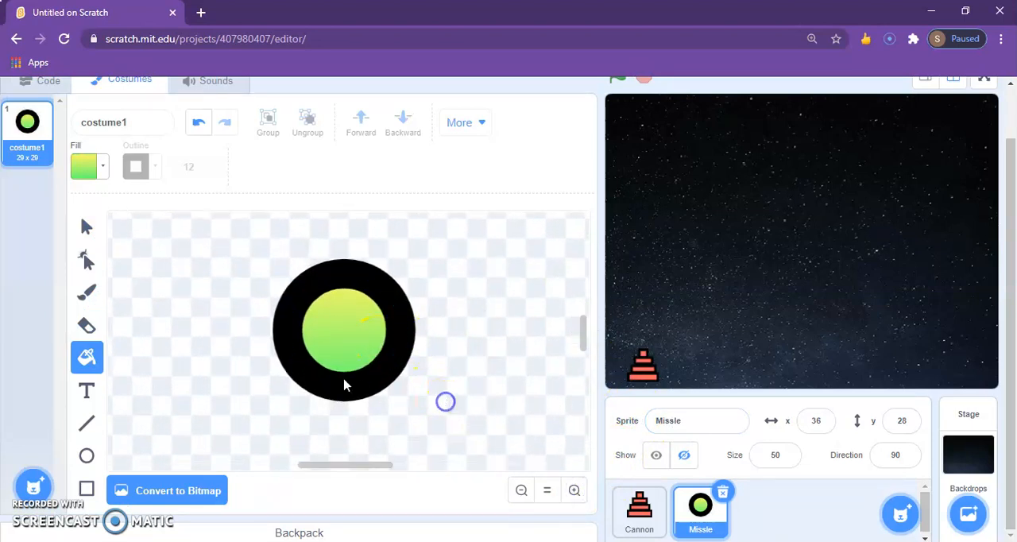
left_click(86, 226)
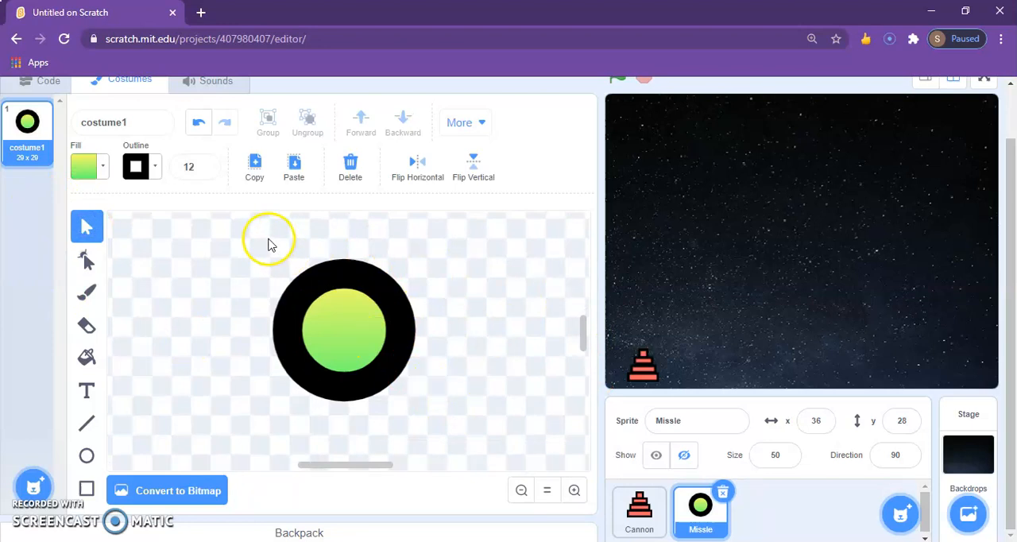
left_click(349, 330)
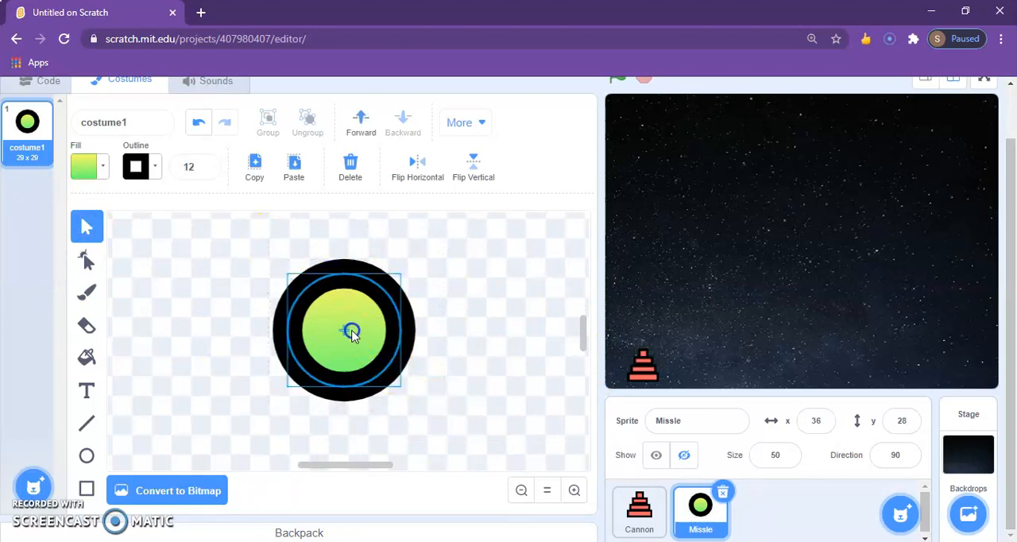
left_click_drag(349, 330, 354, 376)
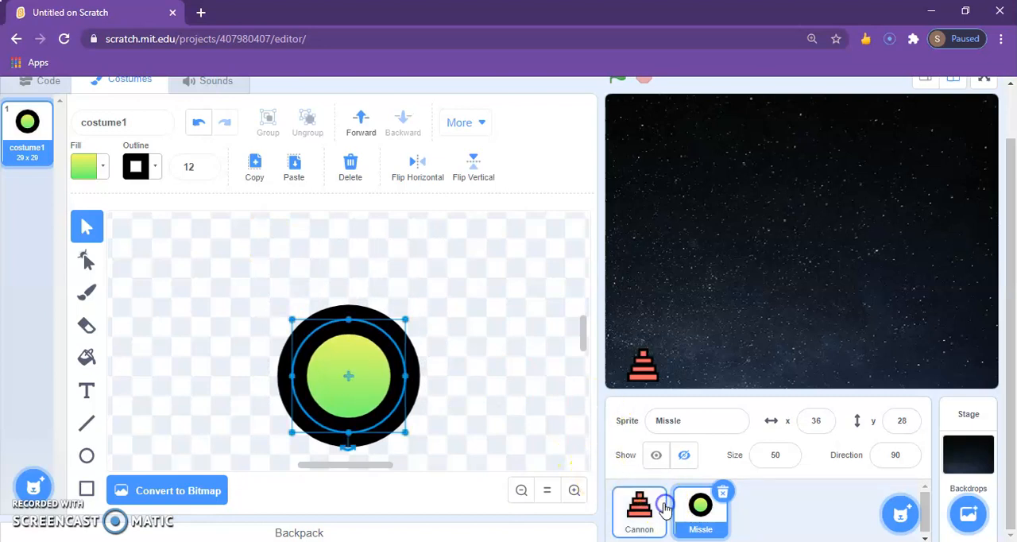
Nudge the Cannon costume drawing slightly, then return to the Cannon's code
left_click(639, 509)
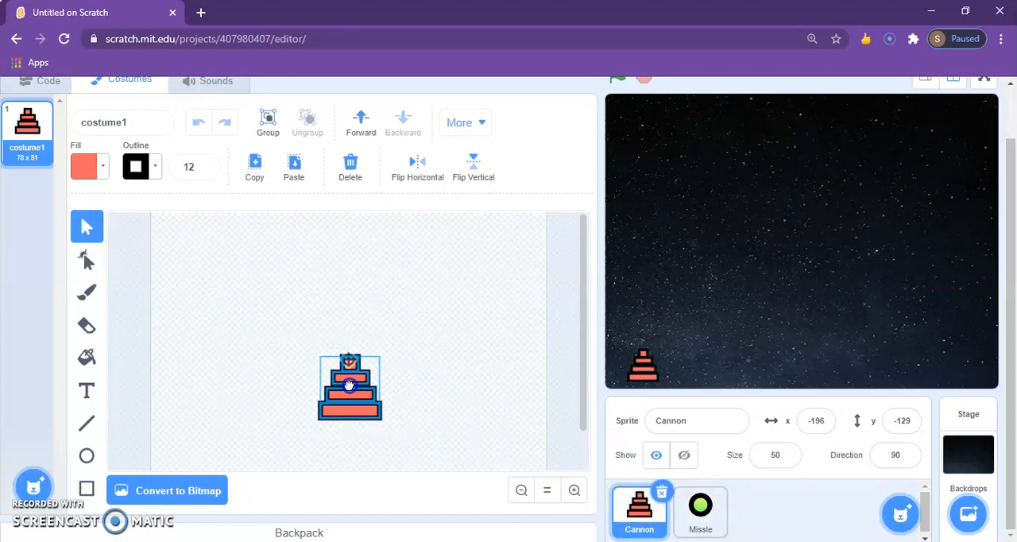
left_click_drag(350, 387, 346, 384)
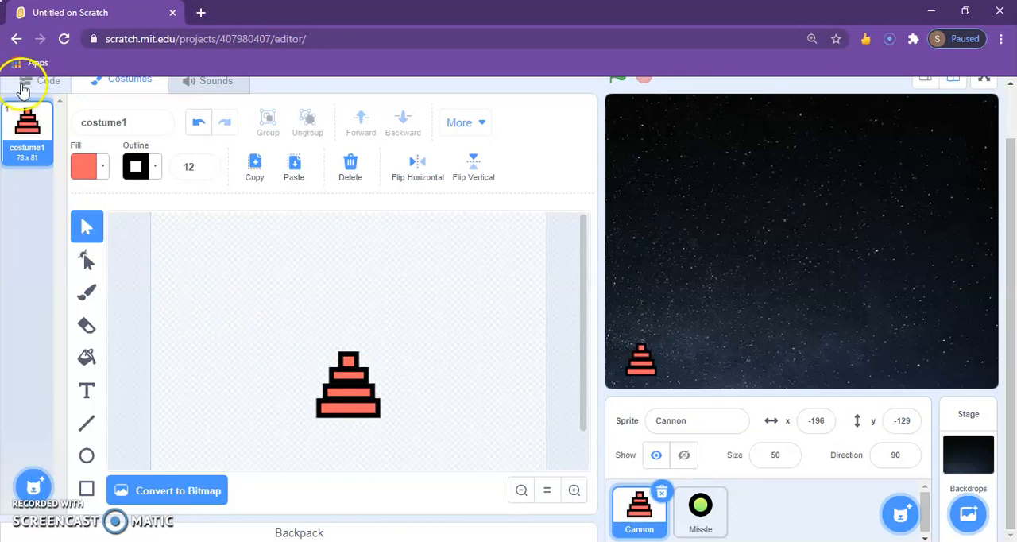
left_click(46, 79)
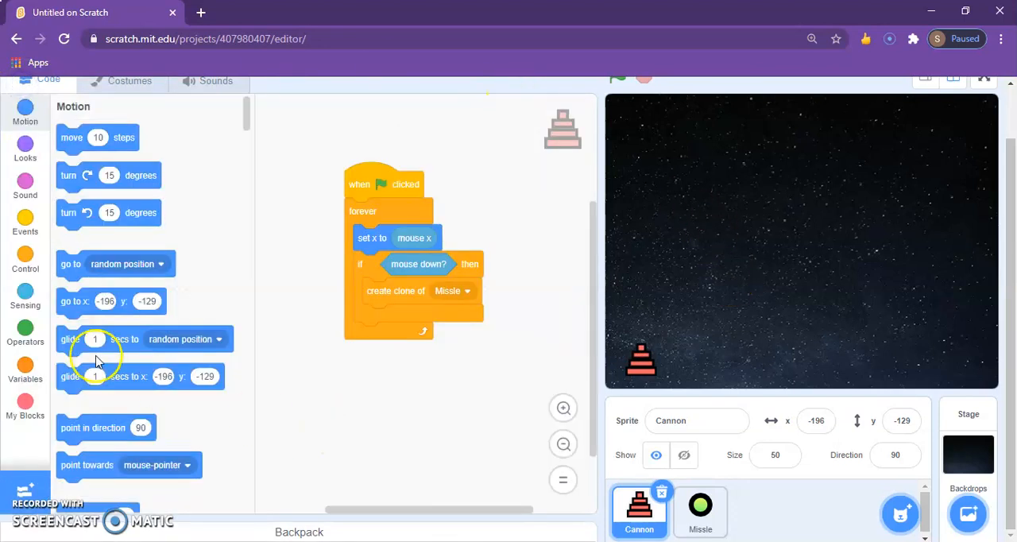
Add a 'repeat until touching edge' loop with 'change y by 20' inside, discarding 'change x'
left_click(25, 260)
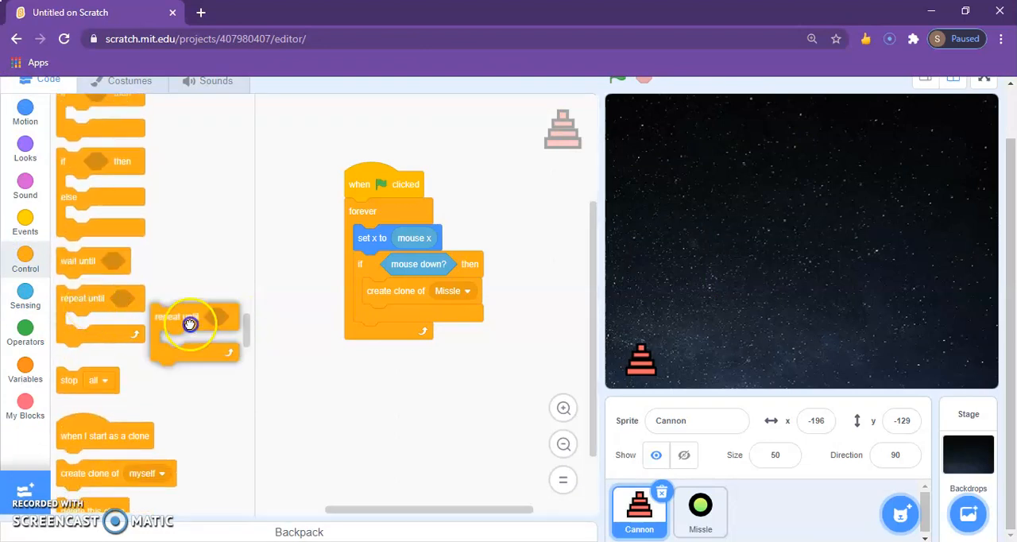
left_click_drag(191, 326, 389, 334)
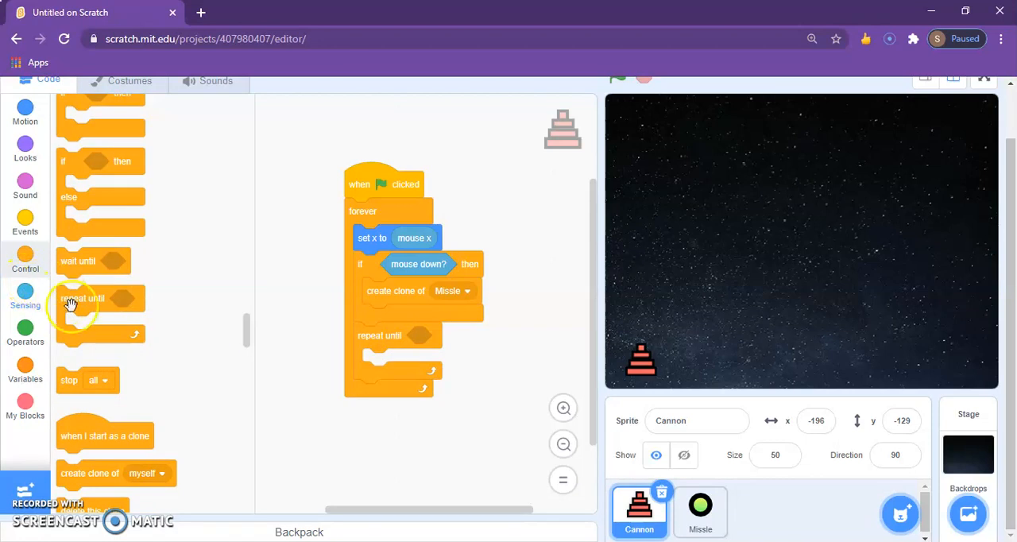
left_click(24, 298)
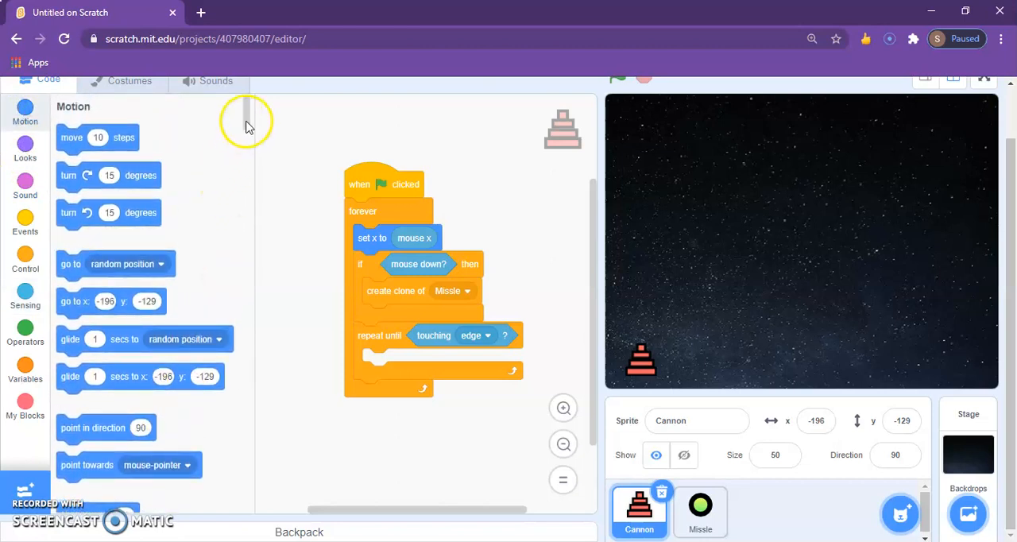
mouse_move(246, 119)
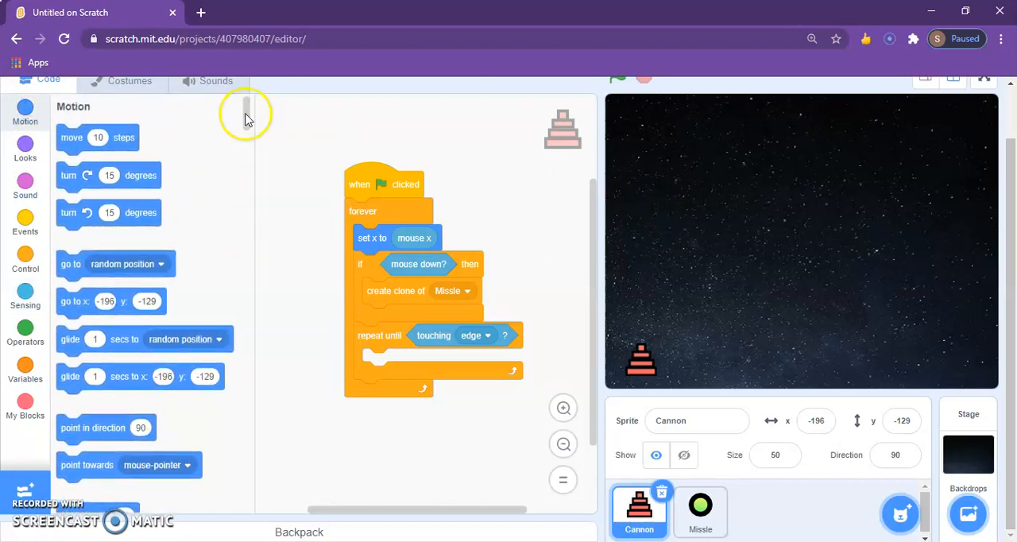
scroll("down", 3)
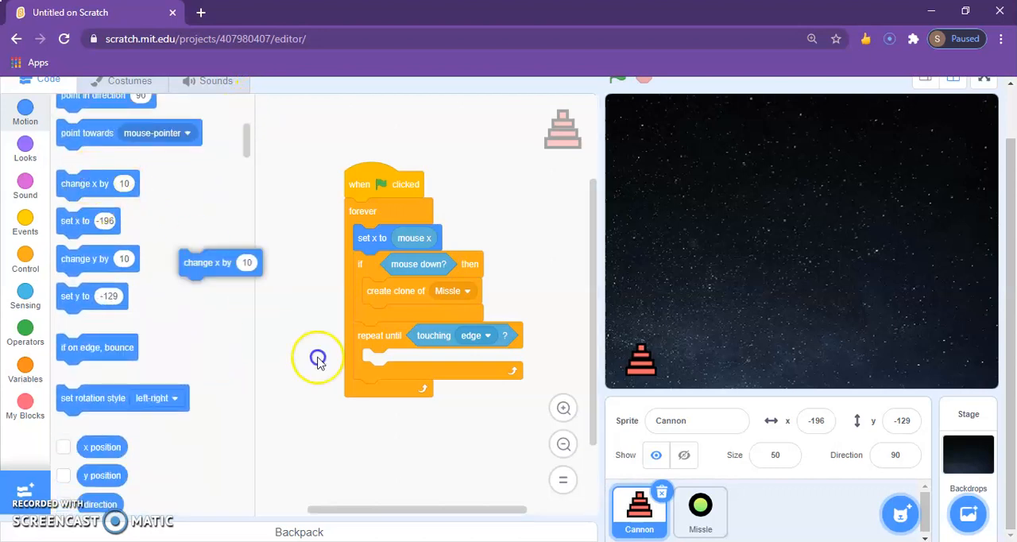
left_click_drag(220, 262, 334, 367)
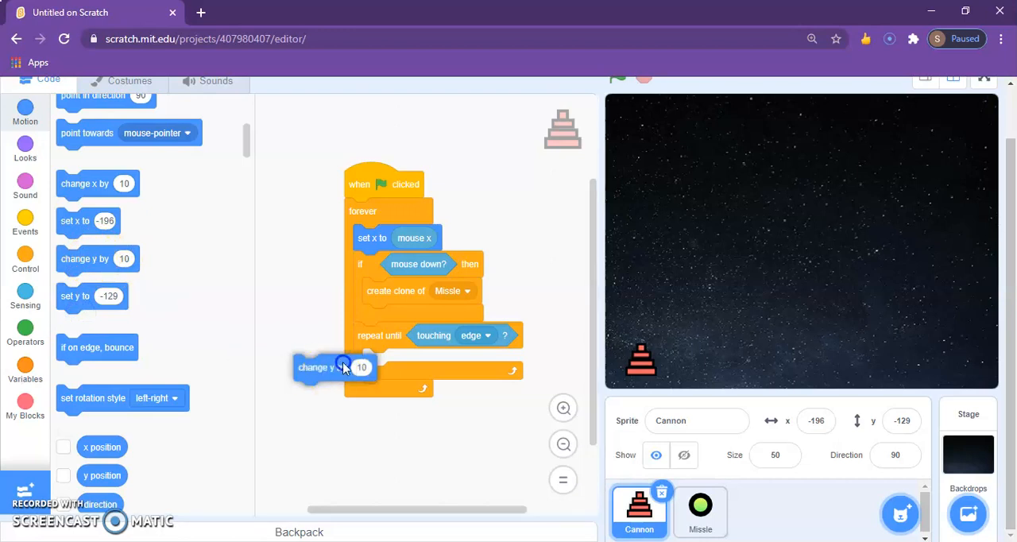
left_click_drag(318, 367, 389, 361)
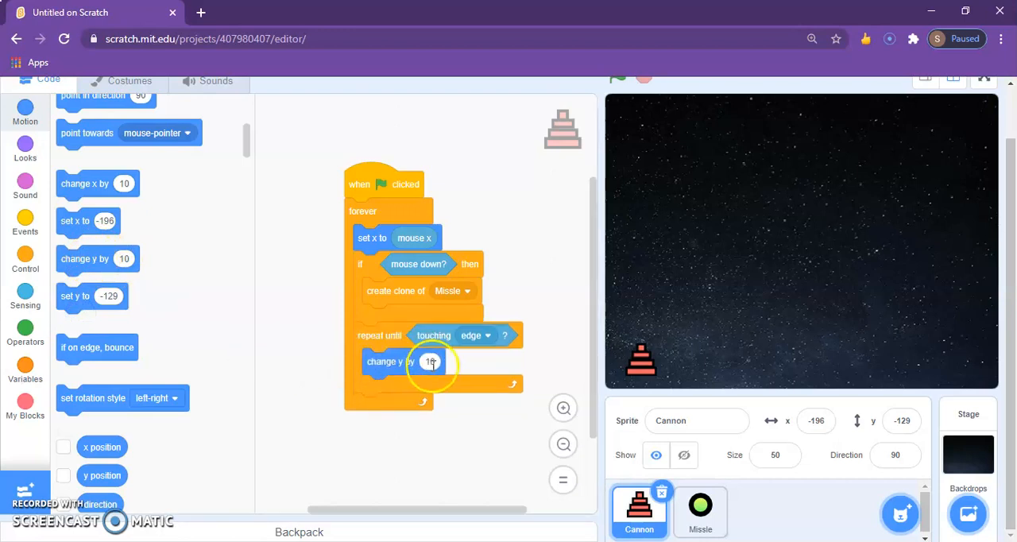
type("20")
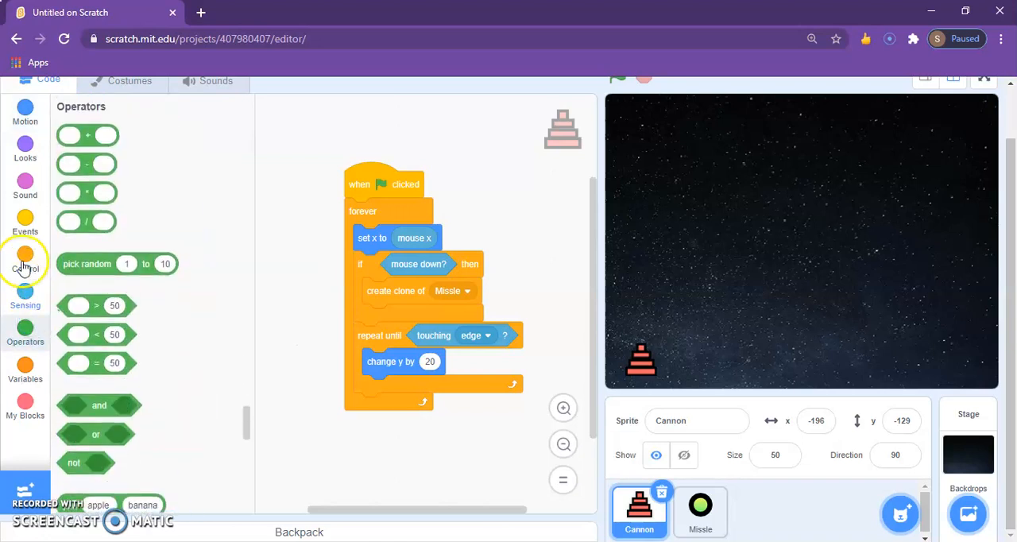
left_click(25, 258)
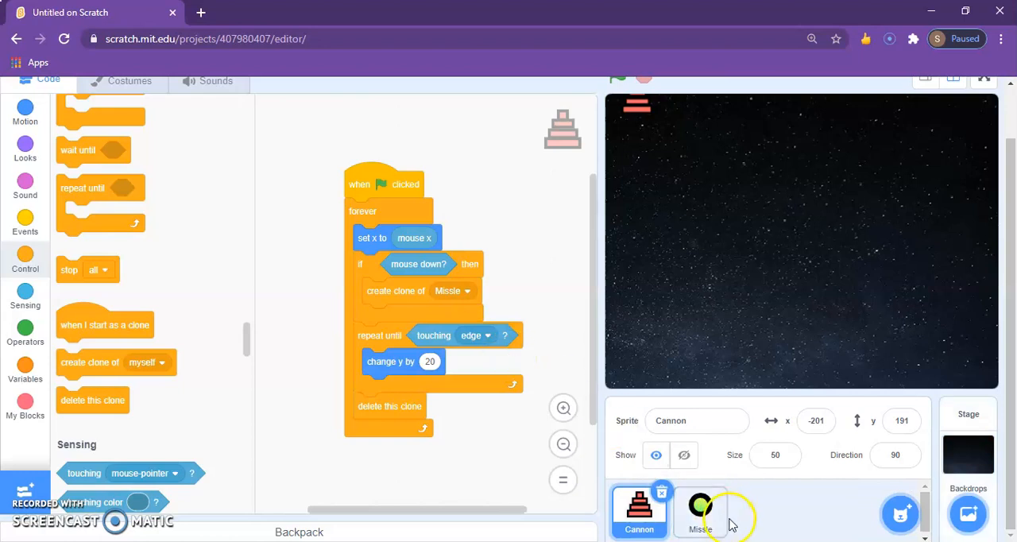
Transfer the repeat-until stack from the Cannon to the Missle's clone script
left_click(698, 511)
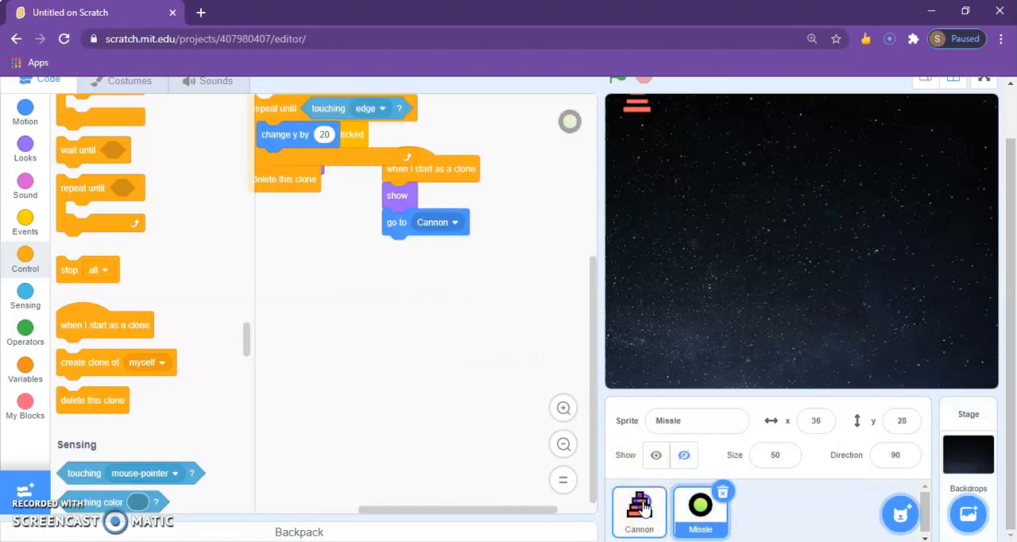
left_click(638, 511)
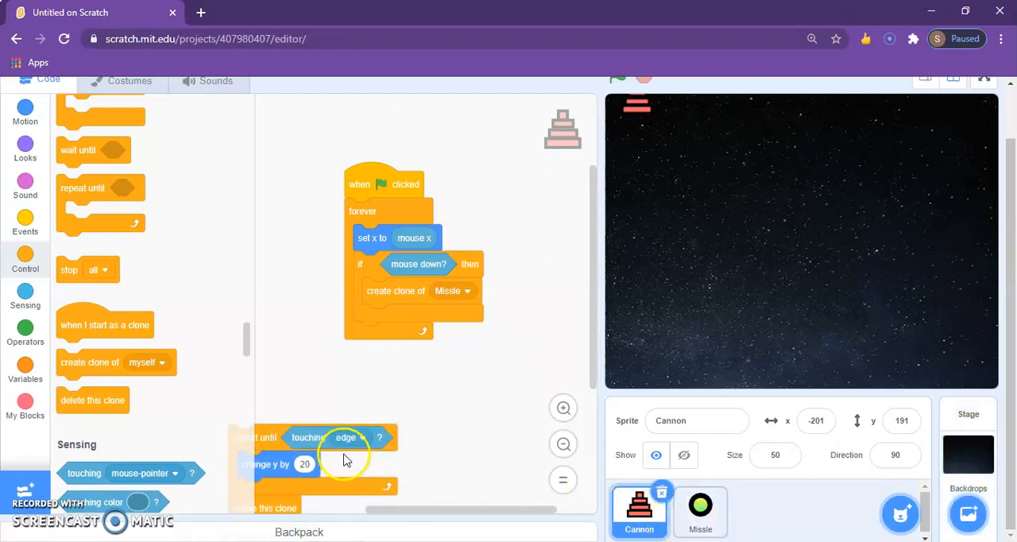
left_click(700, 511)
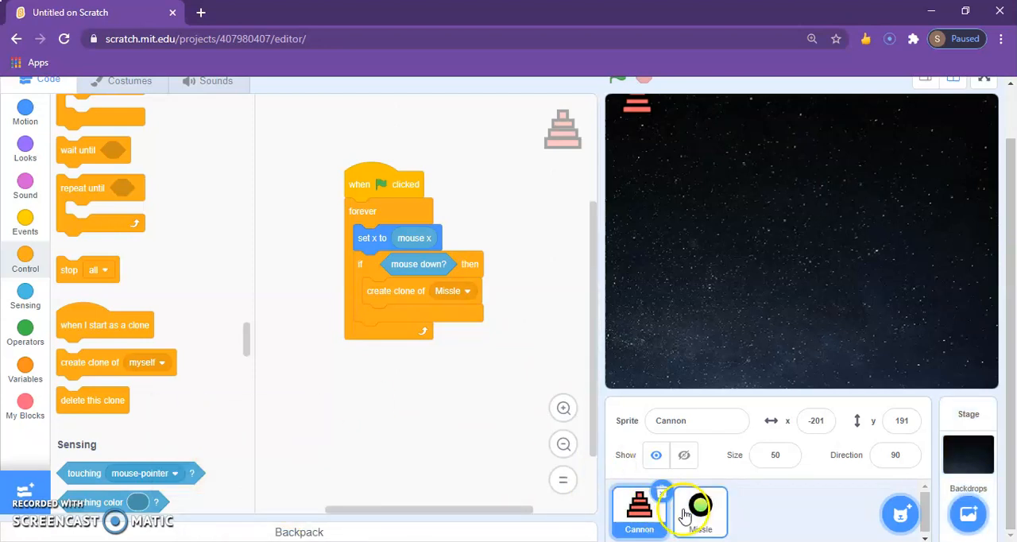
left_click(700, 511)
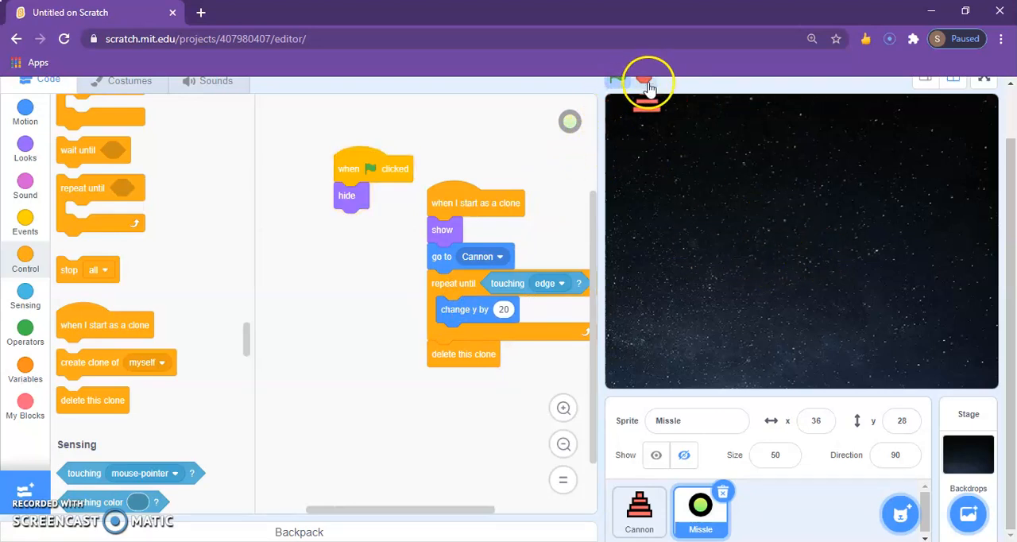
Stop the running game and bring up the Cannon sprite's scripts
left_click(618, 78)
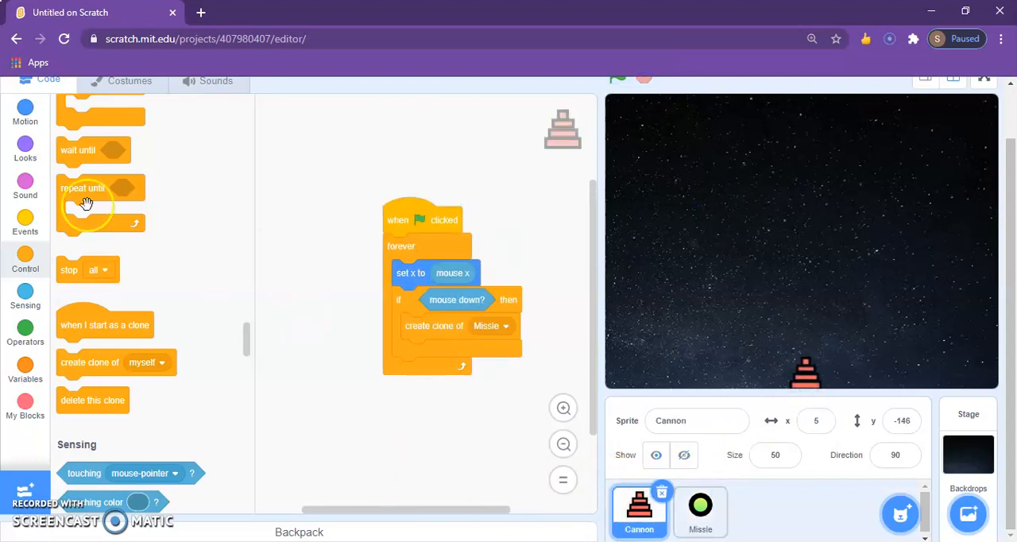
left_click(25, 111)
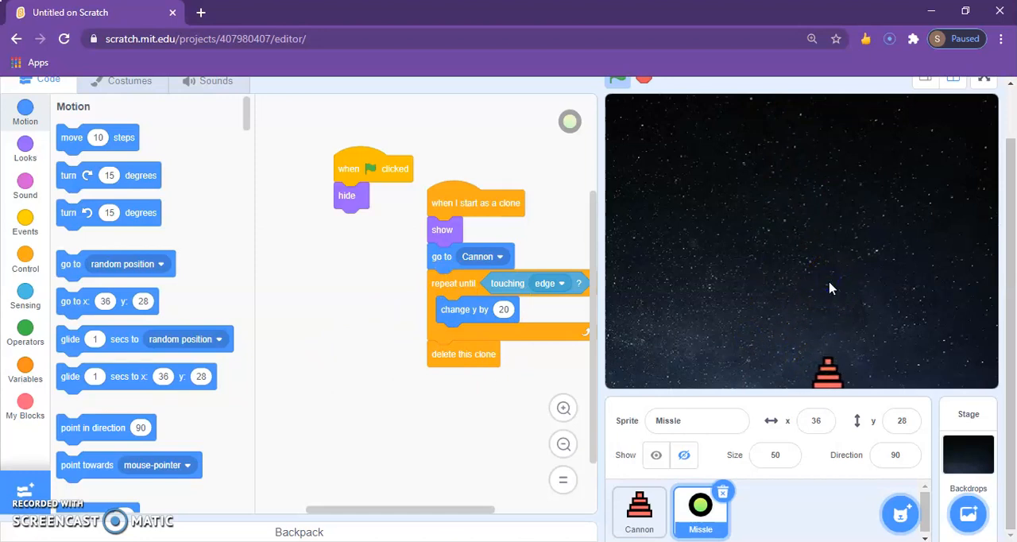
left_click(638, 511)
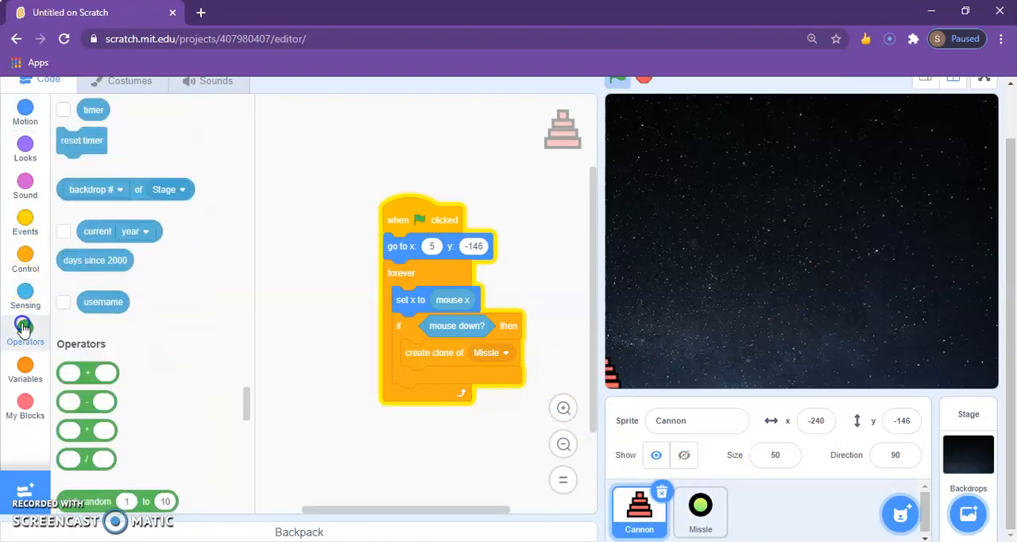
Browse the Operators blocks, then save the project with Save Now
left_click(25, 329)
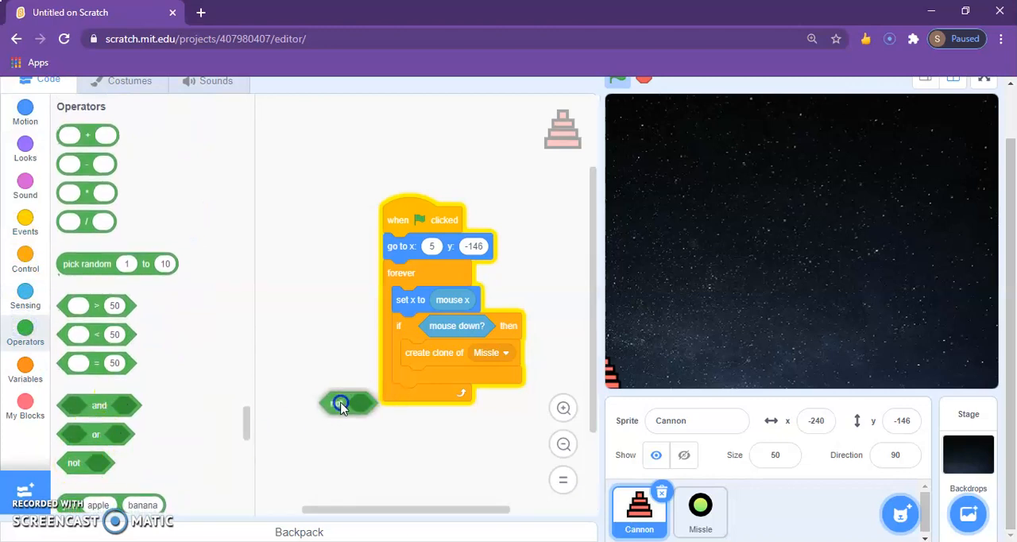
left_click(24, 298)
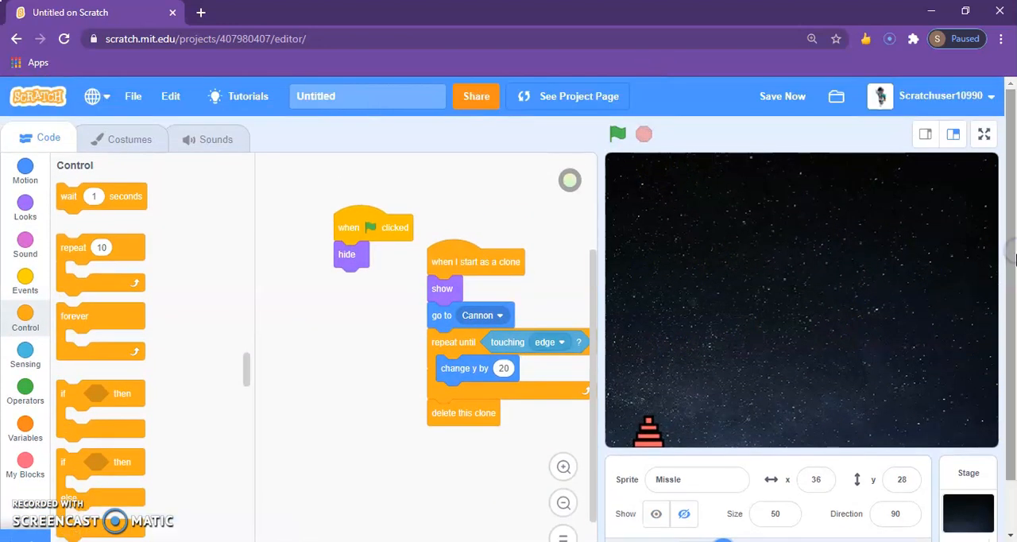
left_click(781, 95)
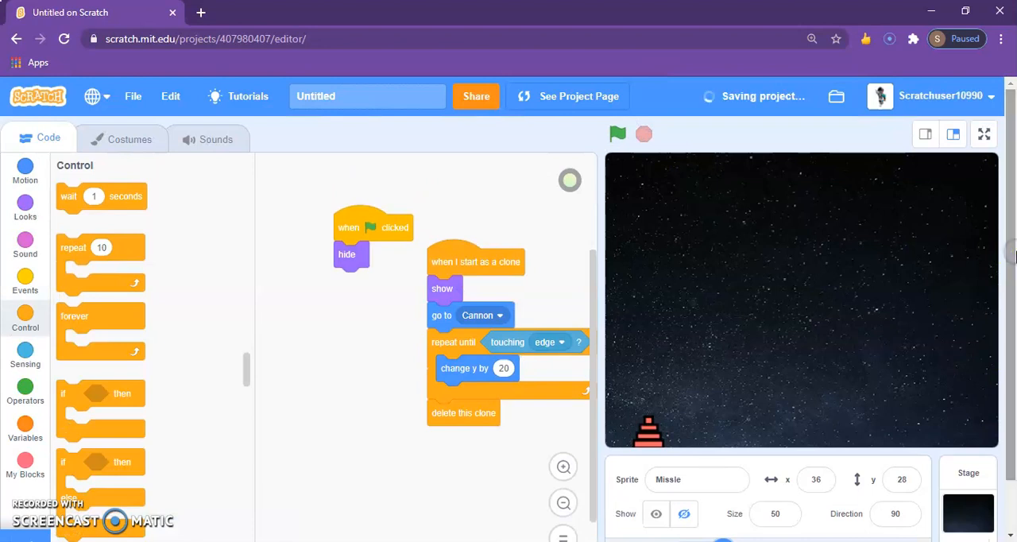